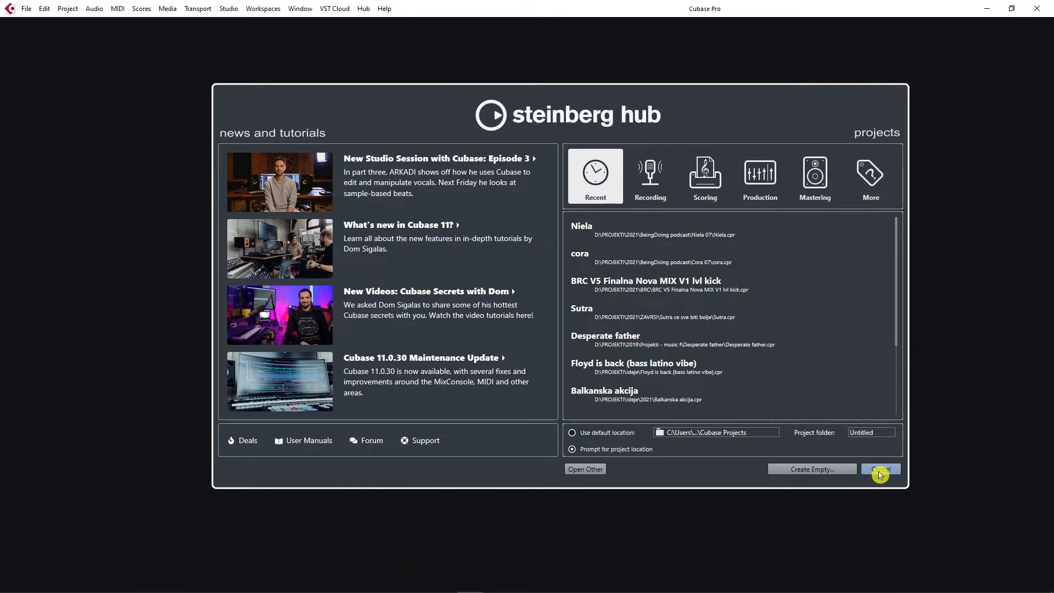
# Start a new project from the Hub and browse the Recording, Scoring, Production, Mastering and More template categories
pyautogui.click(26, 8)
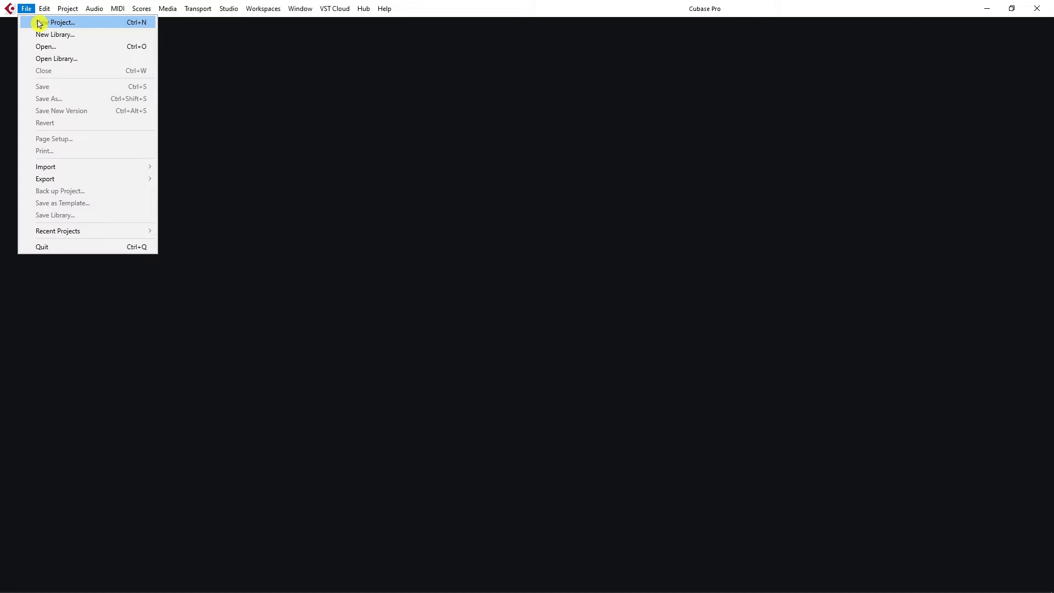
pyautogui.click(61, 22)
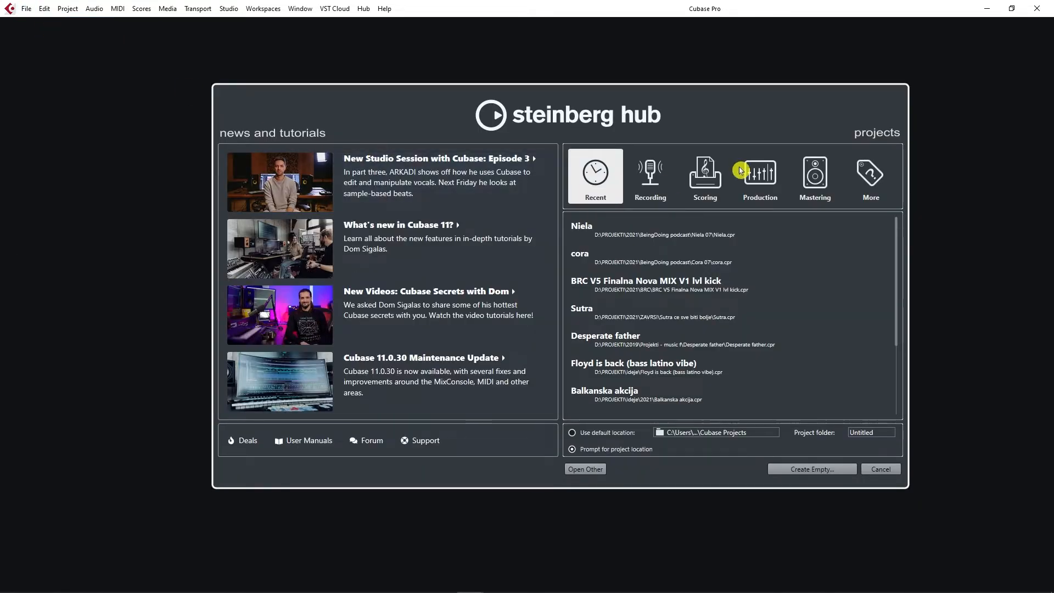
pyautogui.moveTo(752, 155)
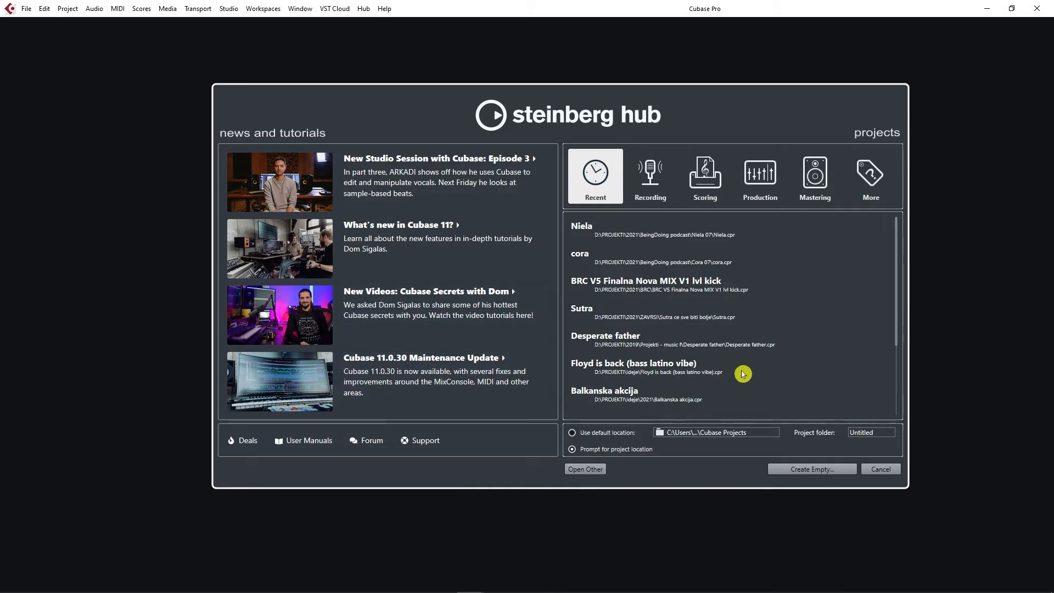
pyautogui.moveTo(729, 271)
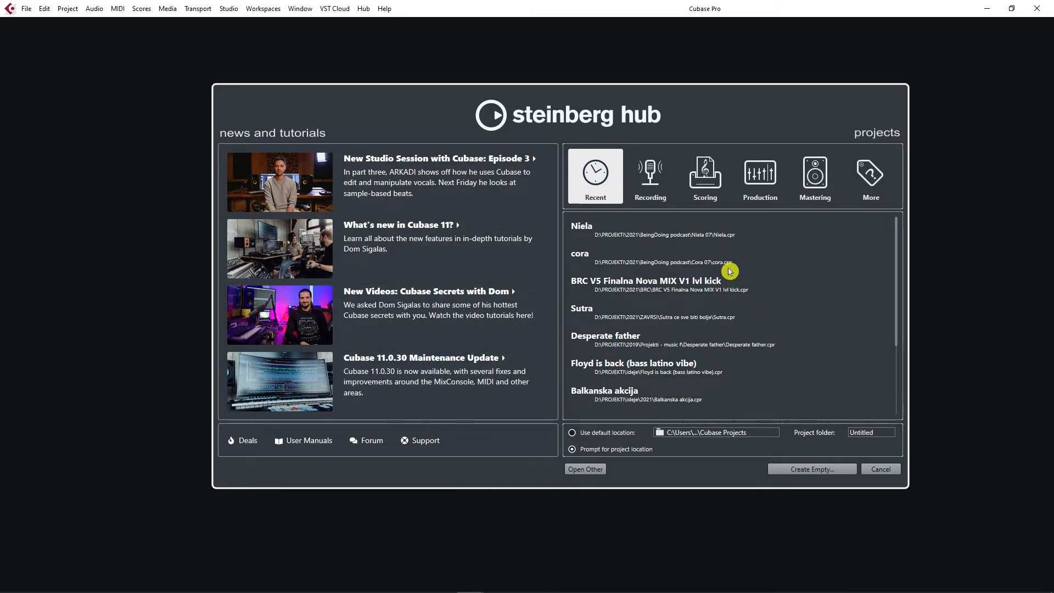
pyautogui.click(649, 176)
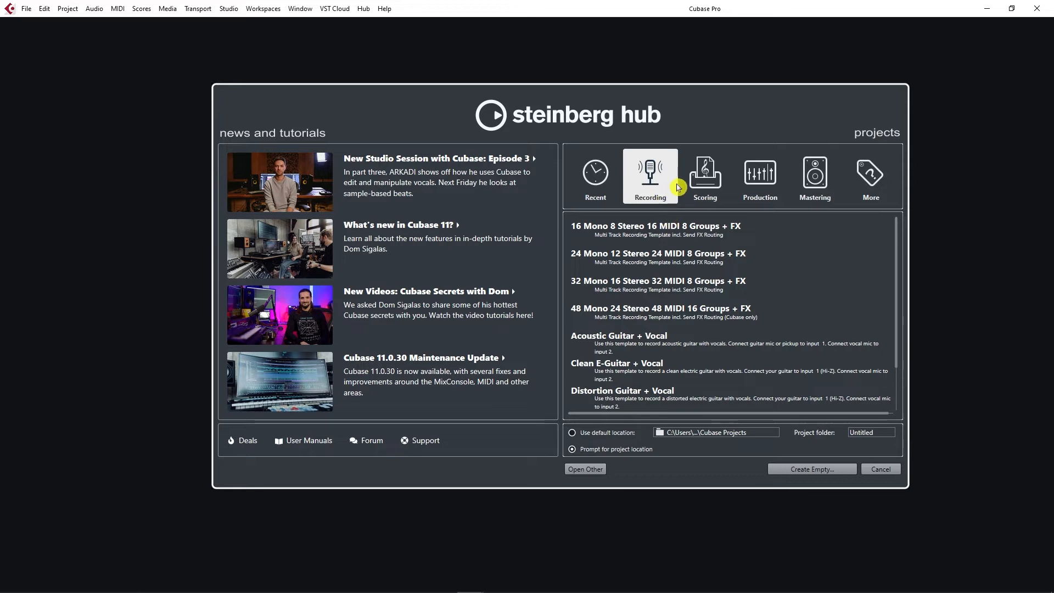
pyautogui.moveTo(734, 266)
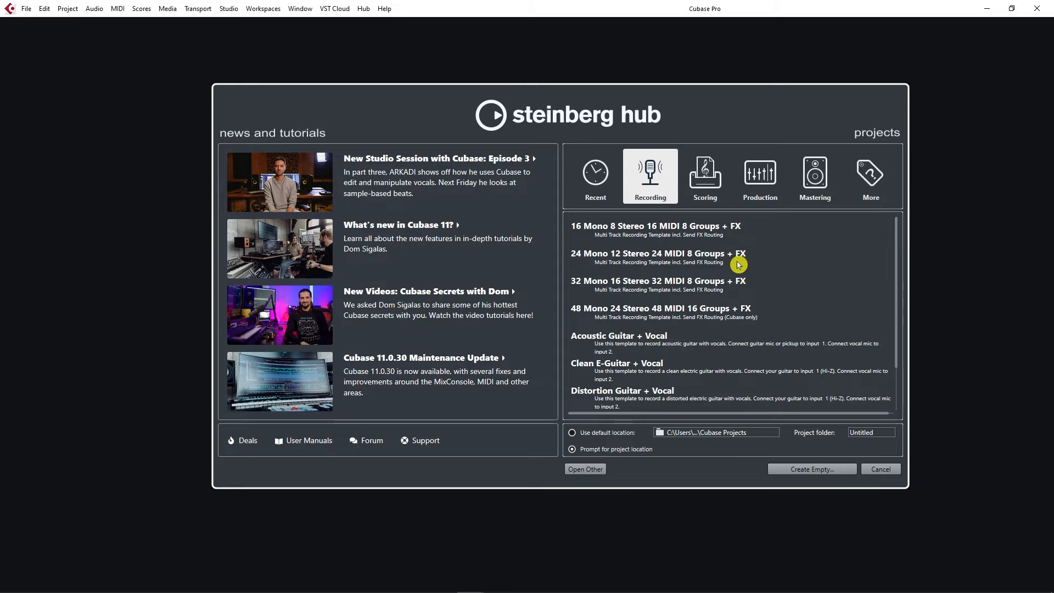
pyautogui.click(705, 177)
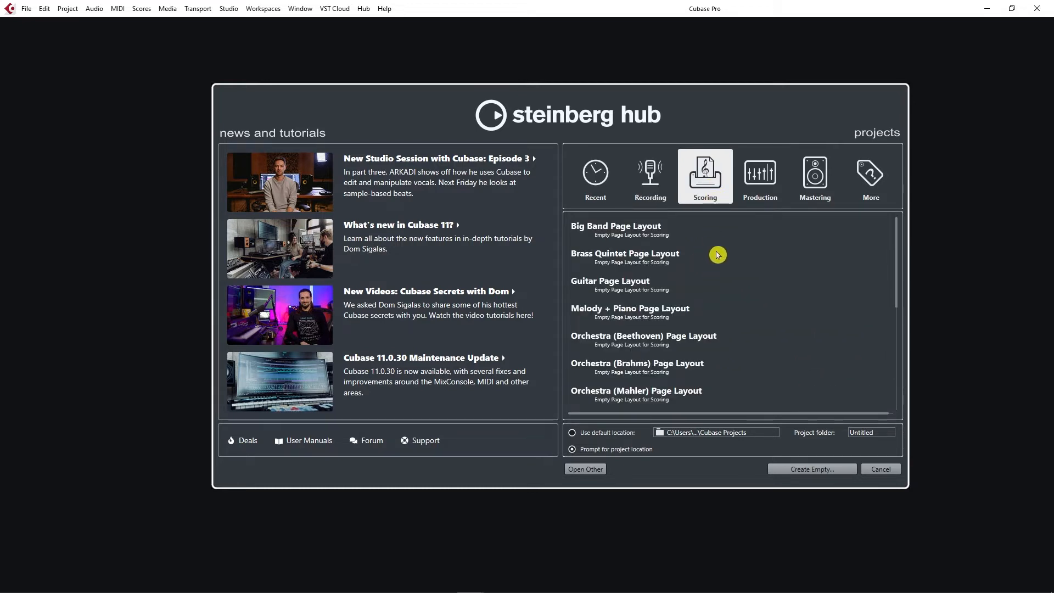
pyautogui.moveTo(706, 281)
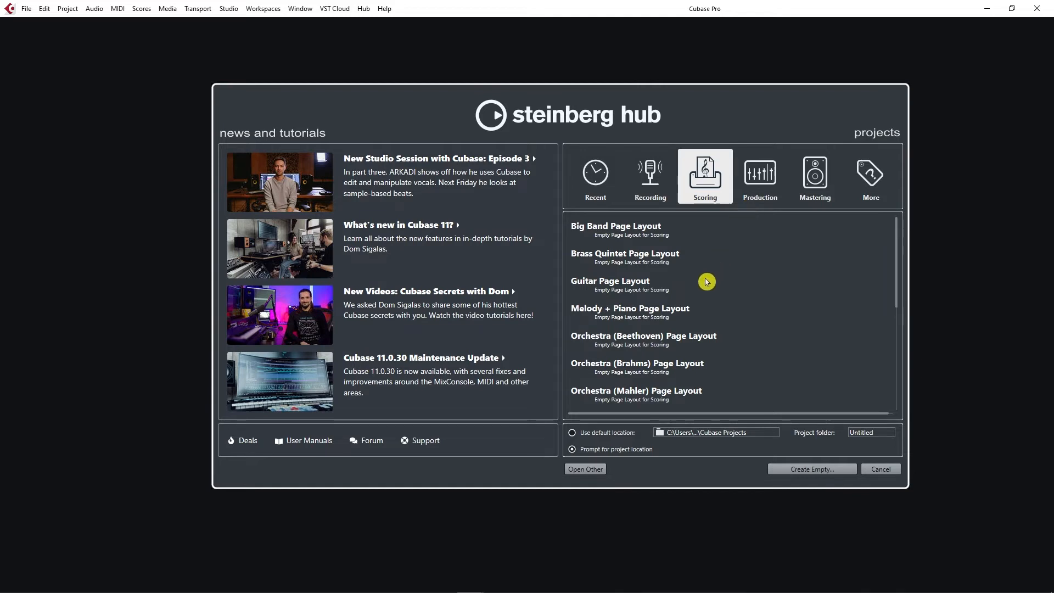
pyautogui.moveTo(706, 298)
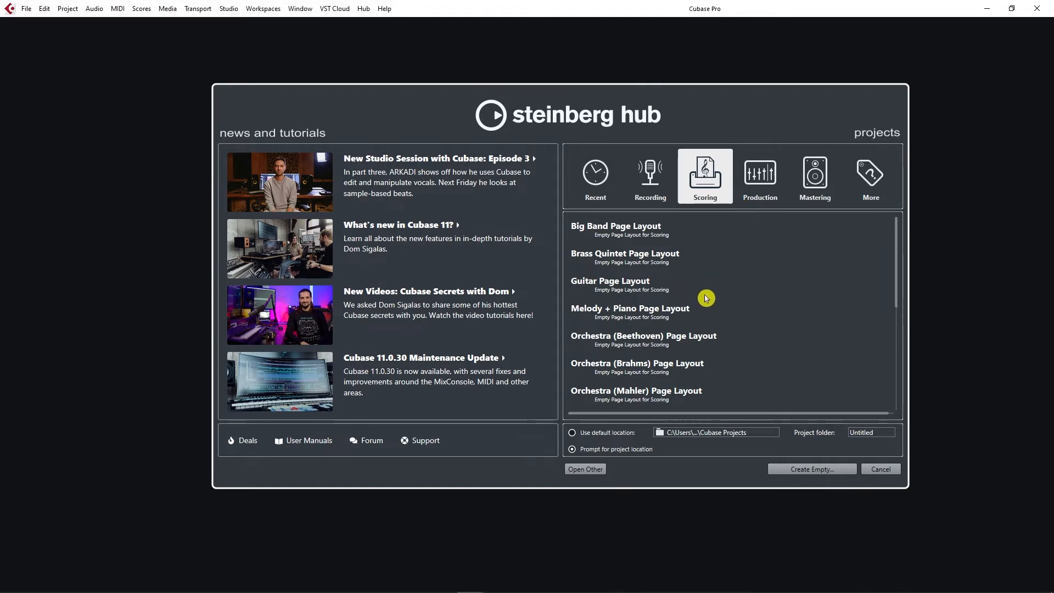
pyautogui.moveTo(745, 268)
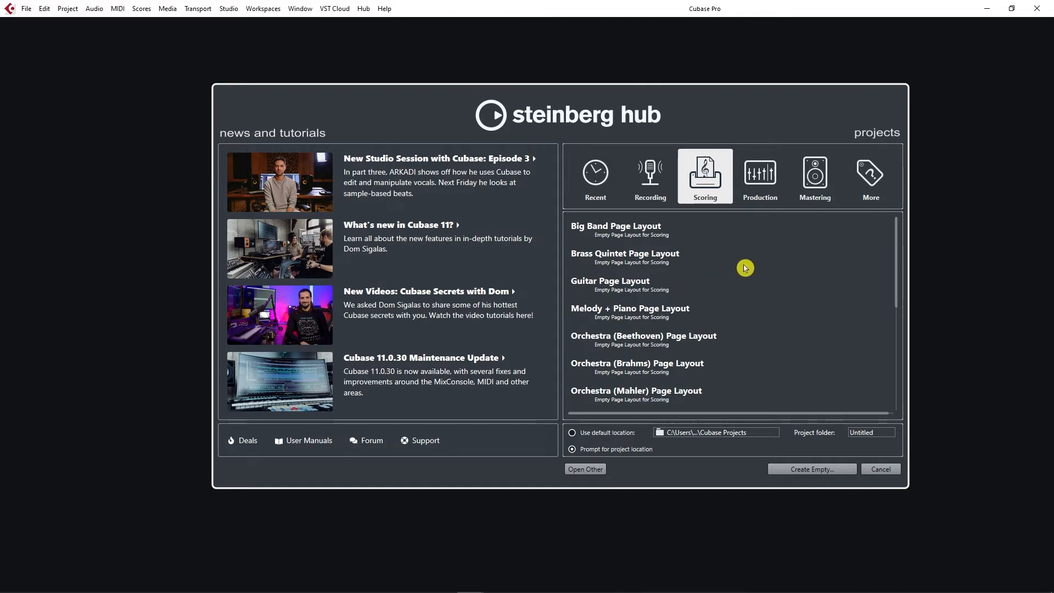
pyautogui.click(758, 176)
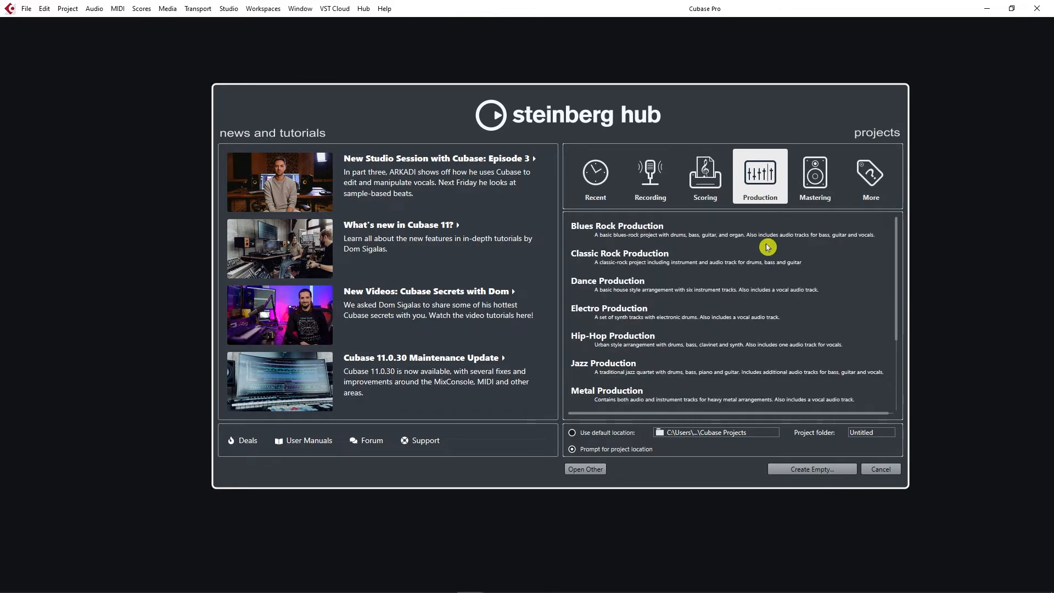
pyautogui.moveTo(763, 259)
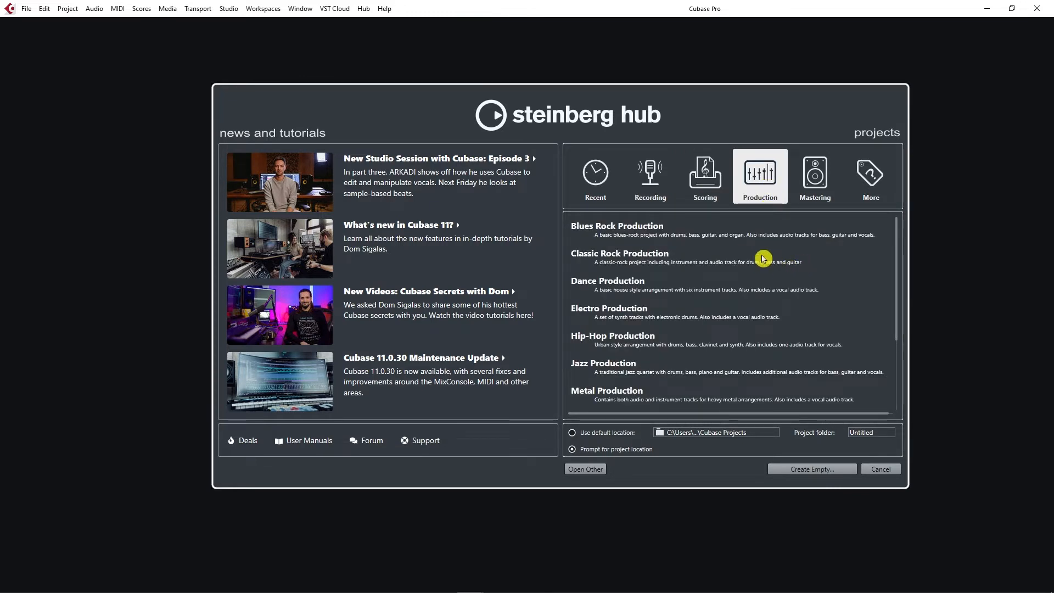
pyautogui.moveTo(813, 175)
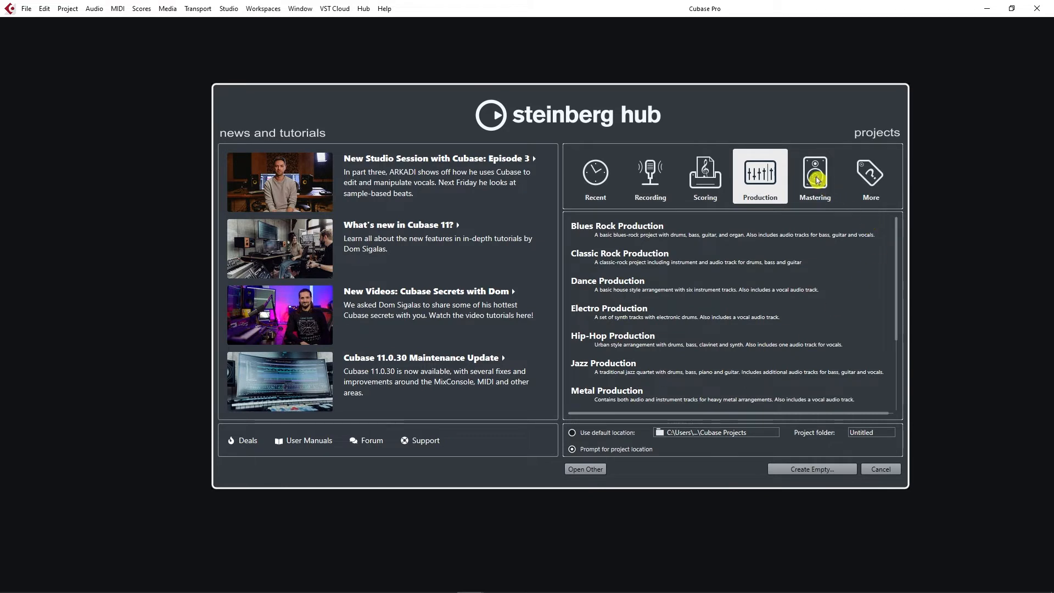
pyautogui.click(814, 175)
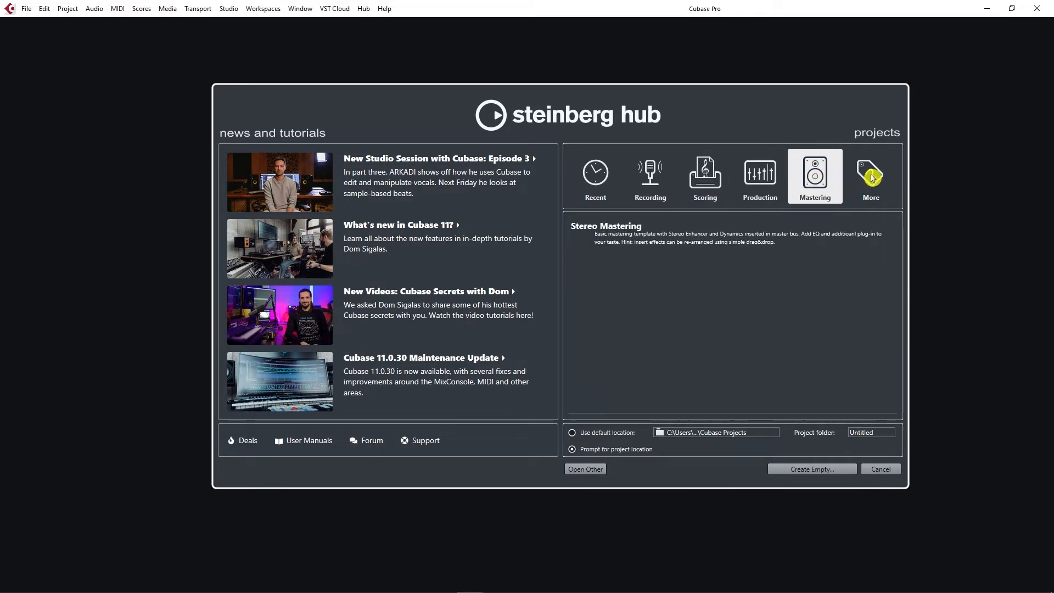
pyautogui.click(869, 175)
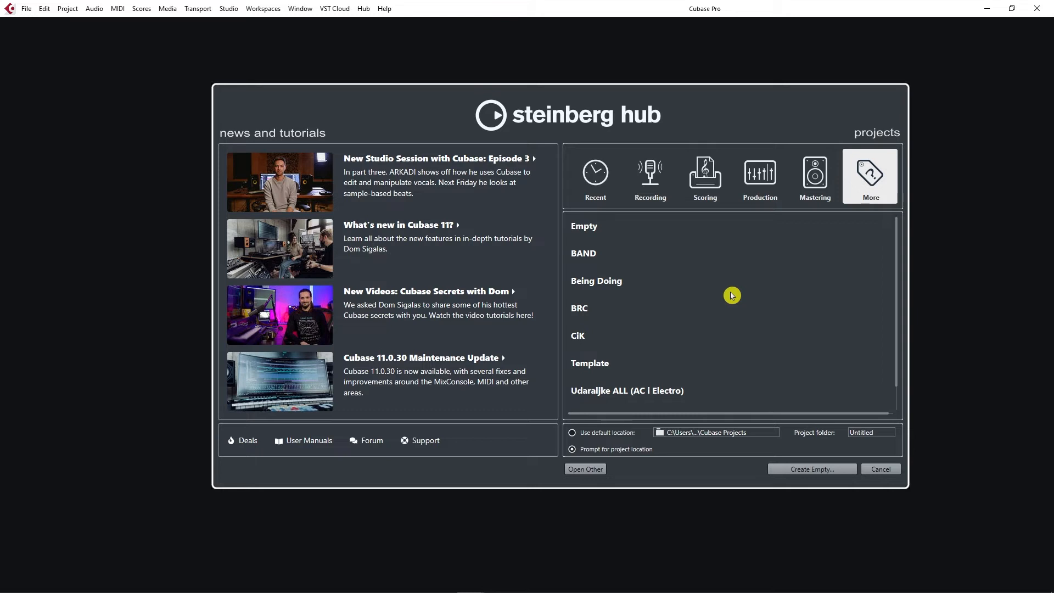
pyautogui.moveTo(726, 296)
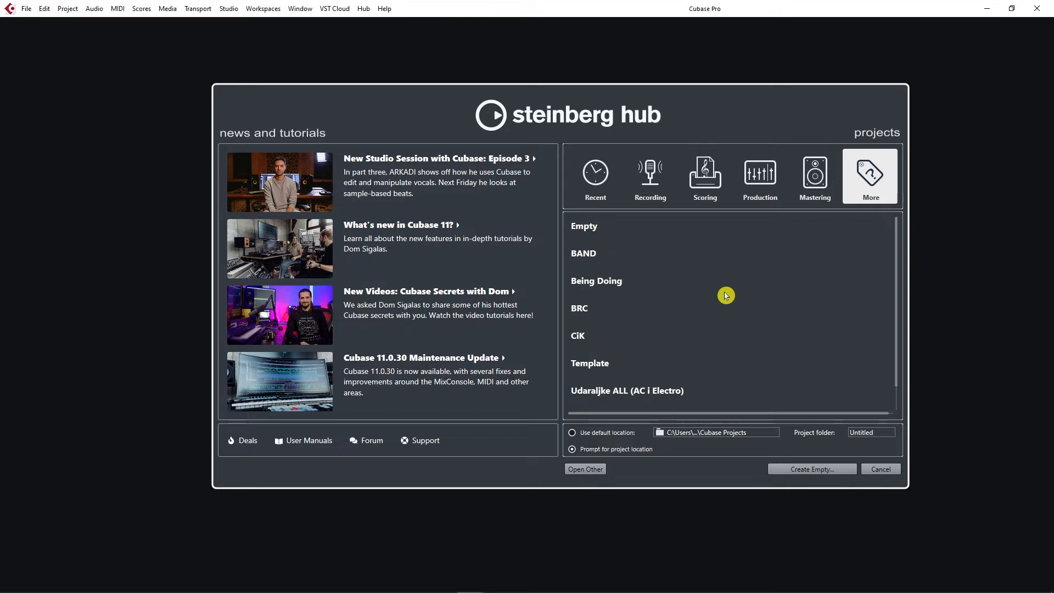
pyautogui.moveTo(656, 241)
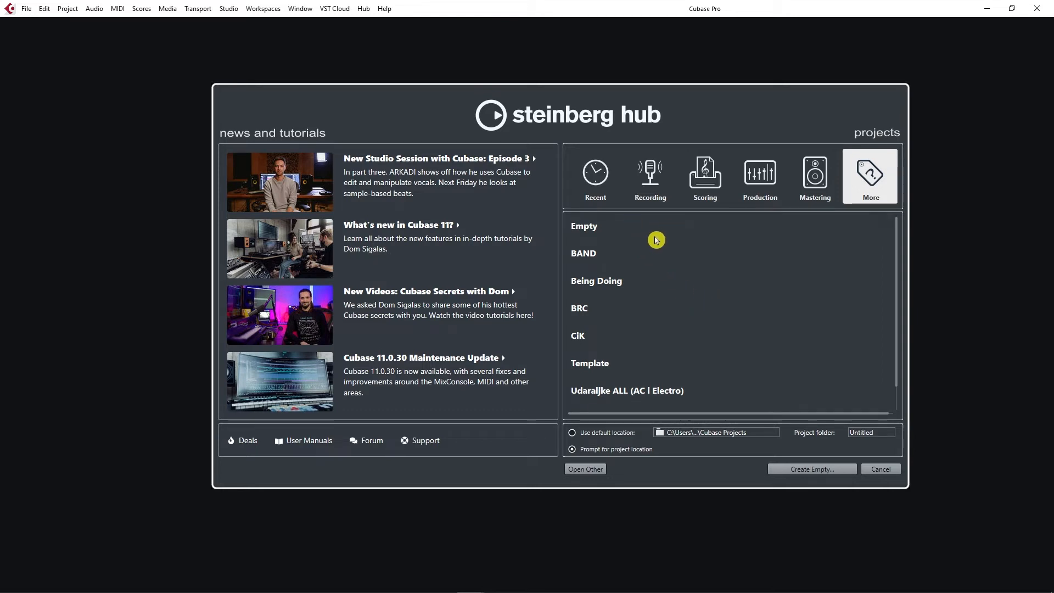
pyautogui.click(594, 176)
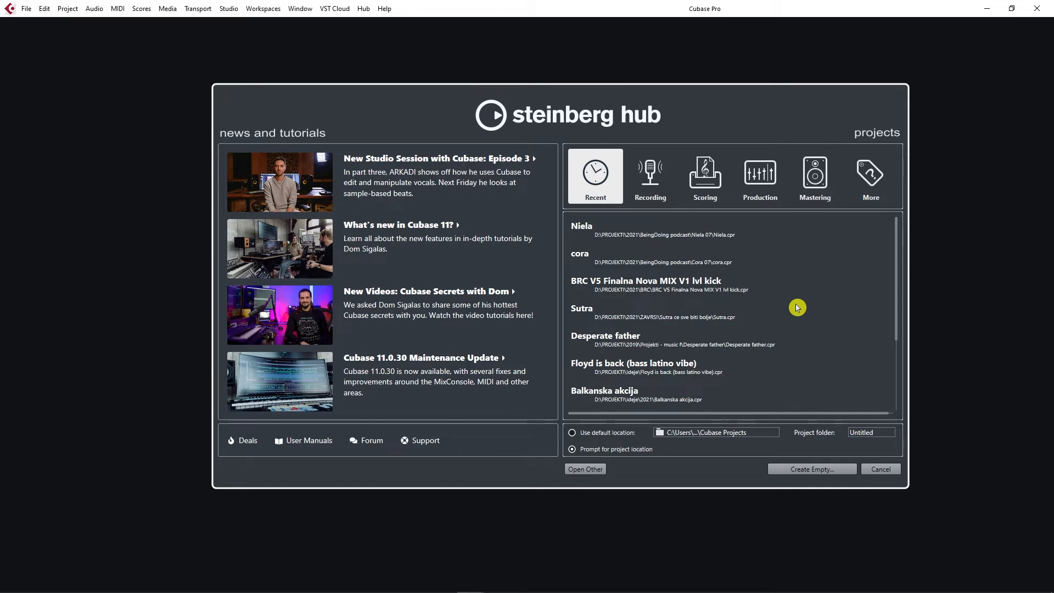
pyautogui.moveTo(789, 316)
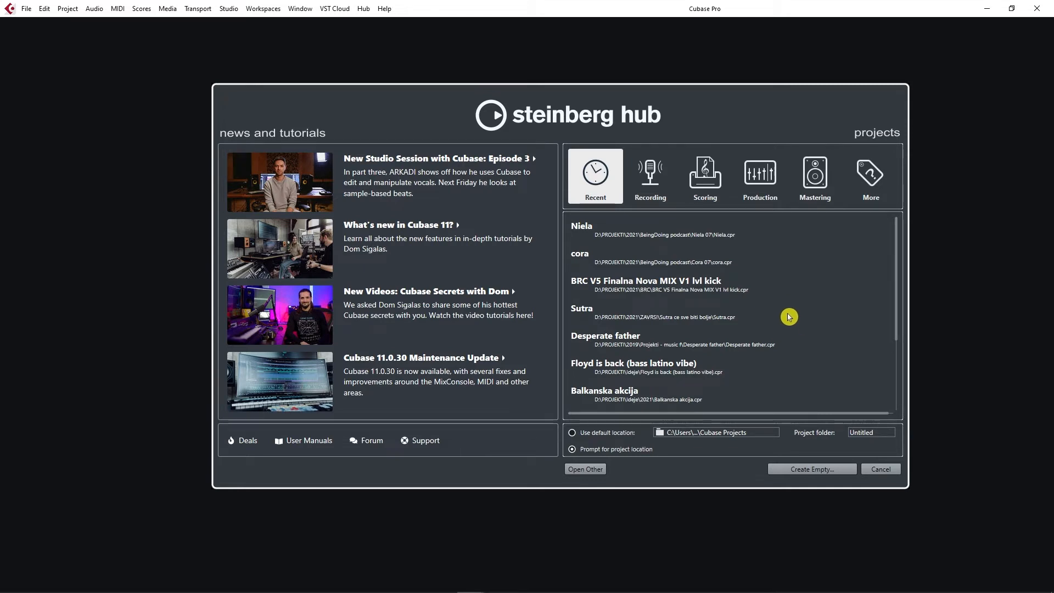
pyautogui.moveTo(709, 382)
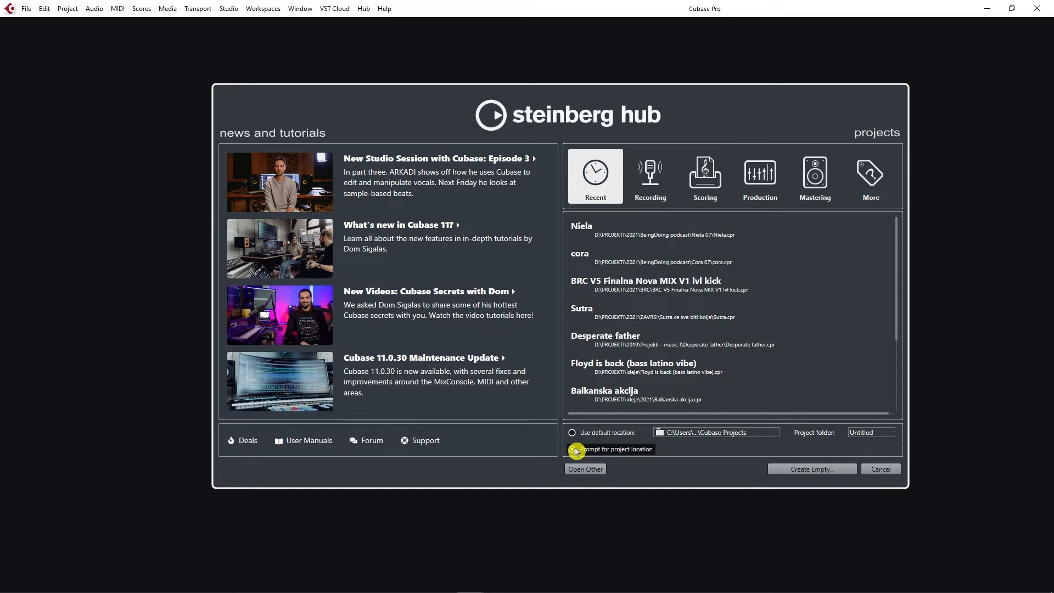
# Choose 'Prompt for project location' and create an empty project
pyautogui.click(572, 449)
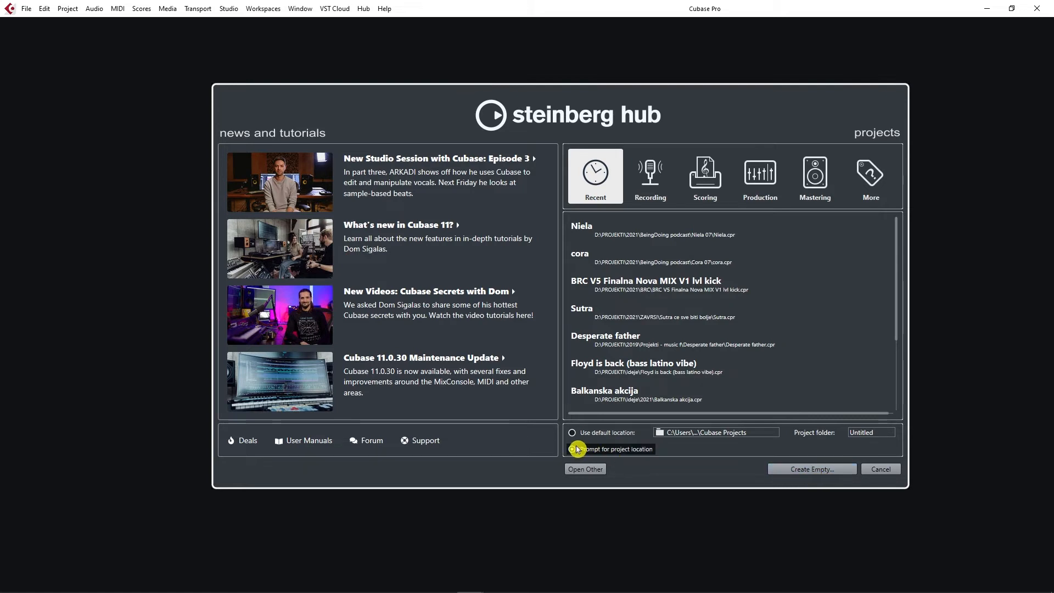
pyautogui.click(571, 449)
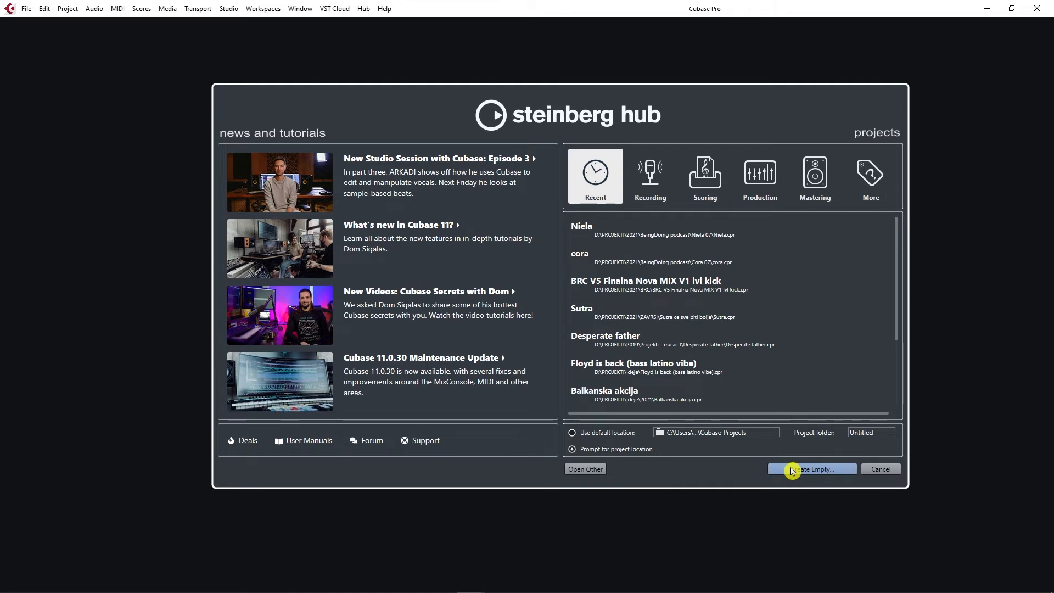
pyautogui.click(810, 468)
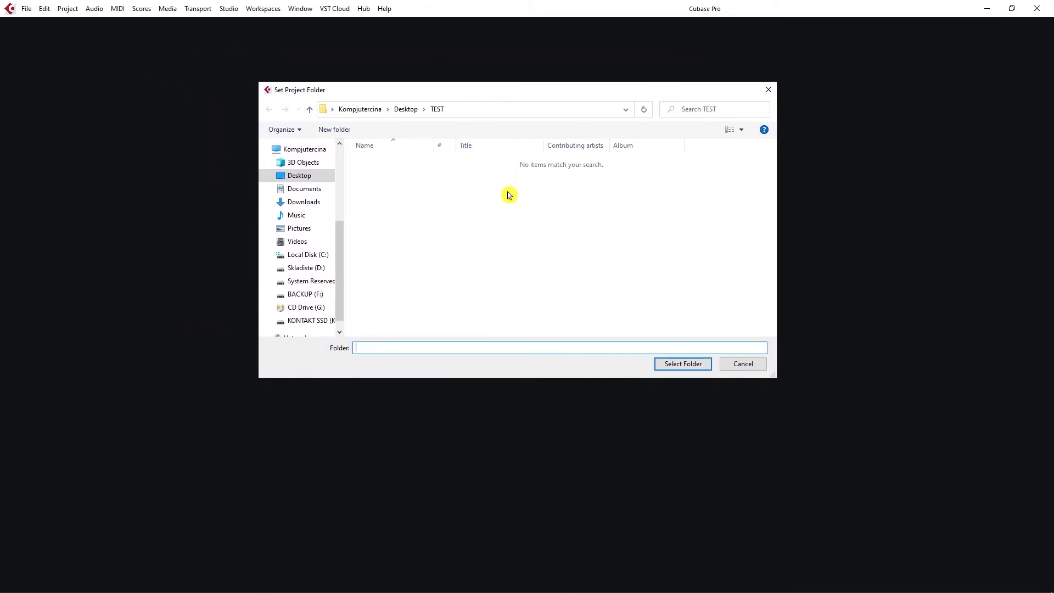
pyautogui.moveTo(439, 124)
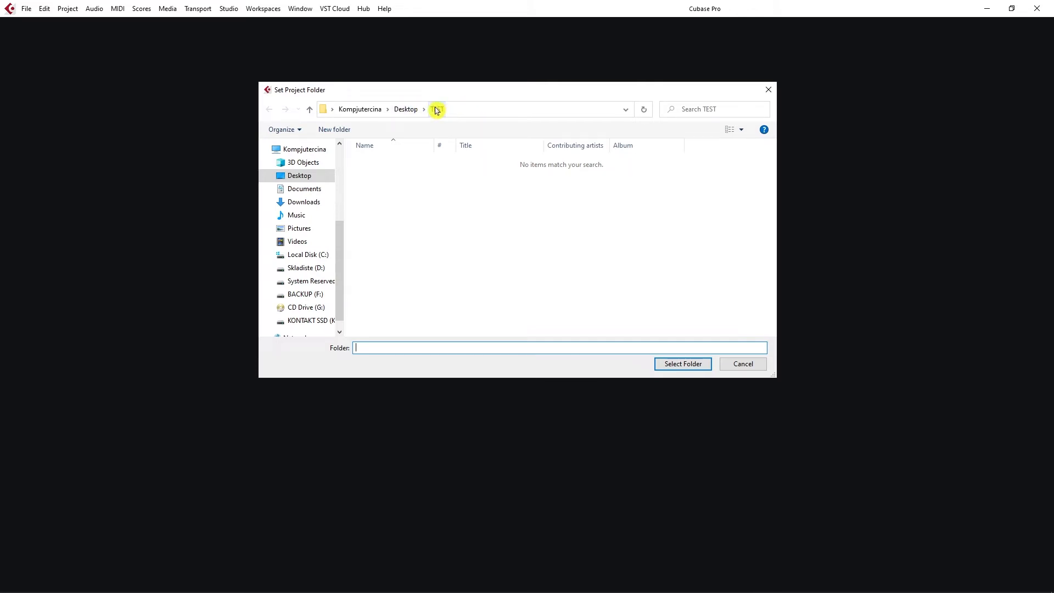
# Select the TEST folder on the Desktop as the project folder
pyautogui.click(298, 176)
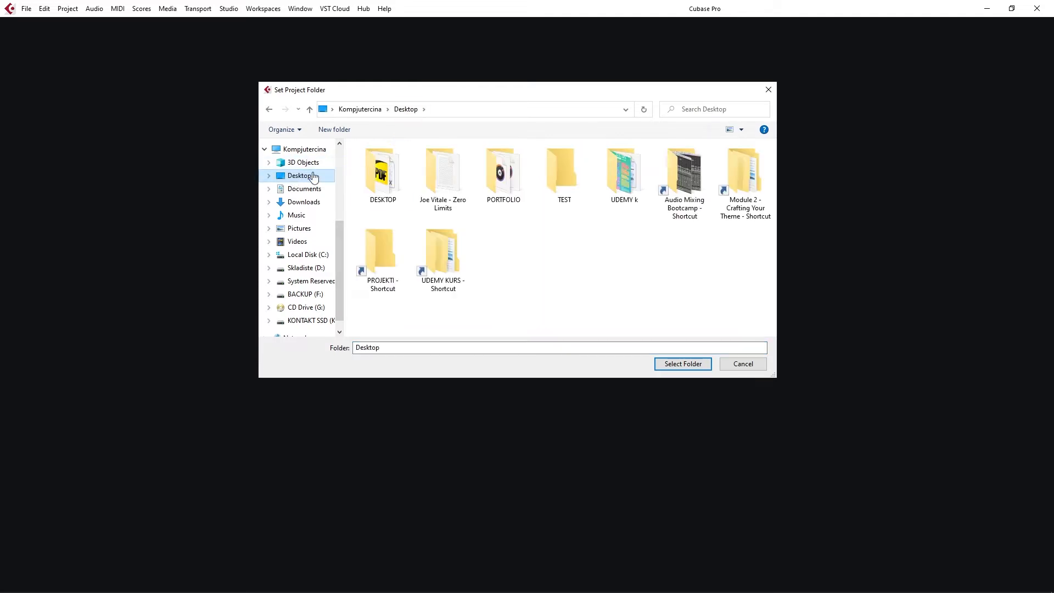
pyautogui.click(563, 172)
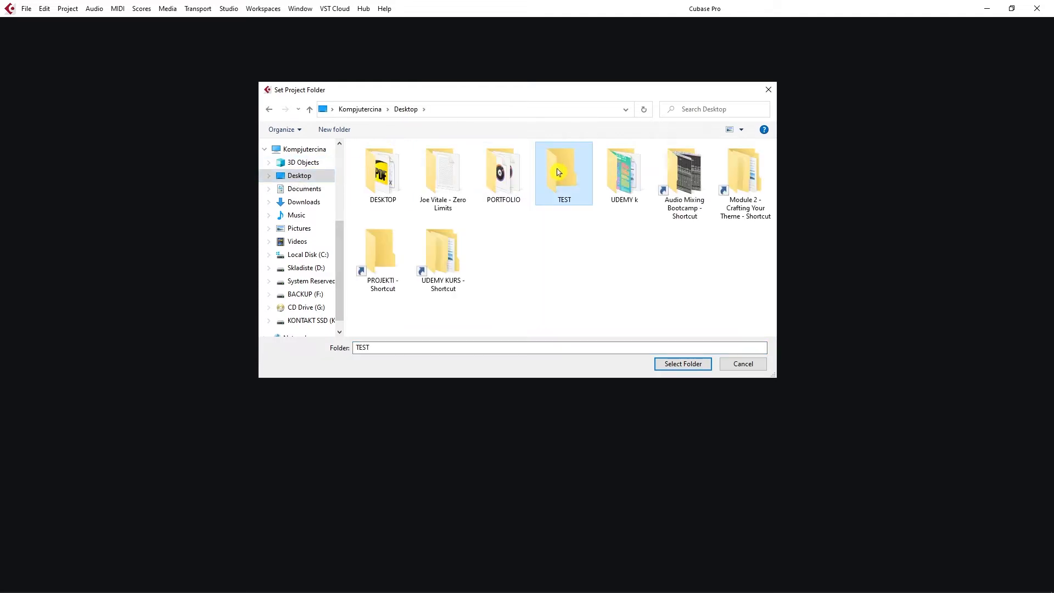
pyautogui.click(682, 363)
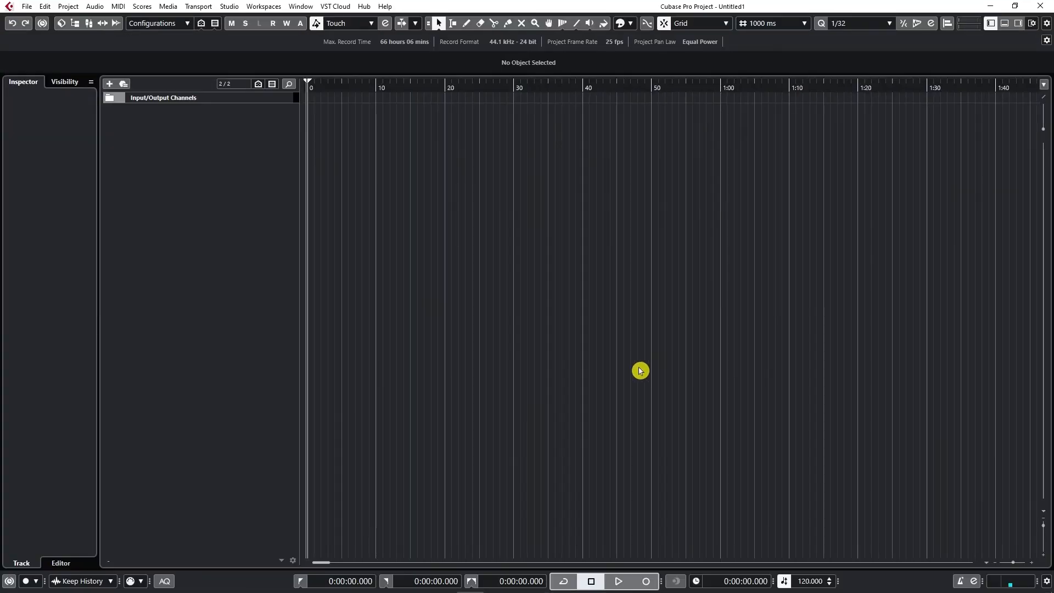
pyautogui.moveTo(508, 221)
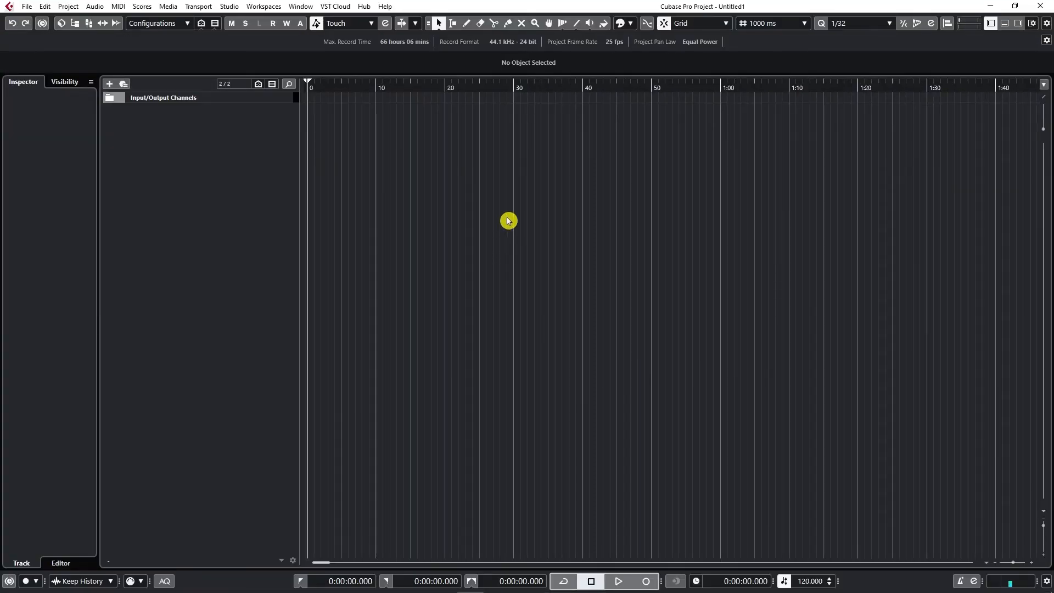
pyautogui.moveTo(487, 233)
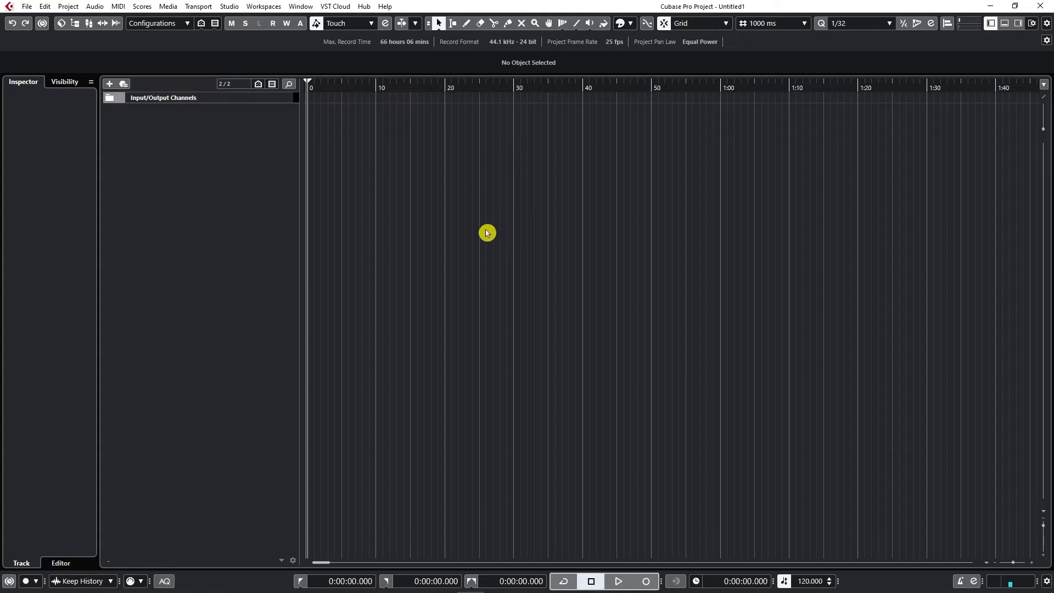
pyautogui.moveTo(469, 396)
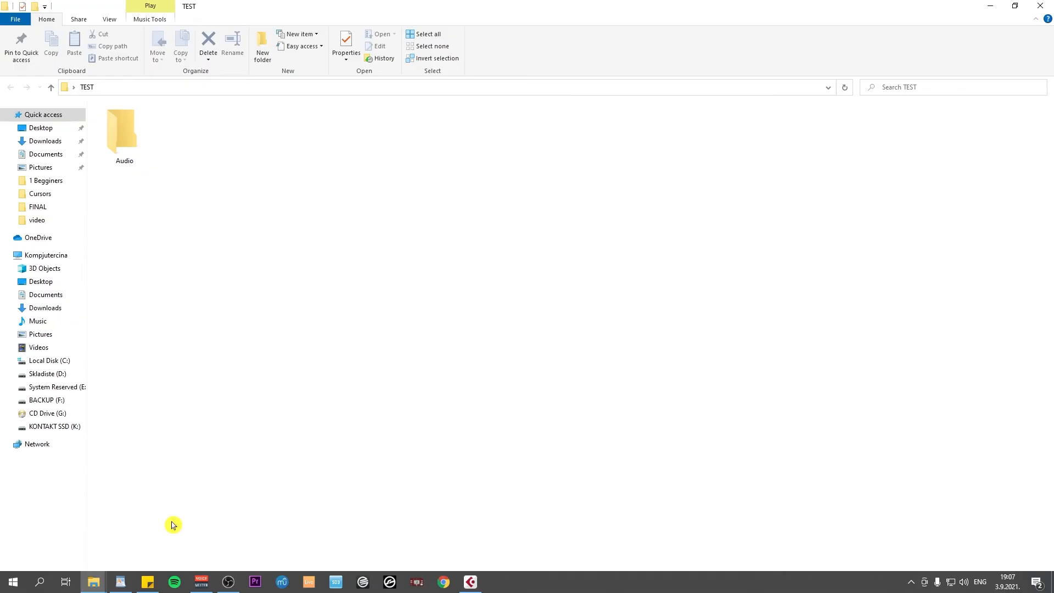
pyautogui.moveTo(341, 161)
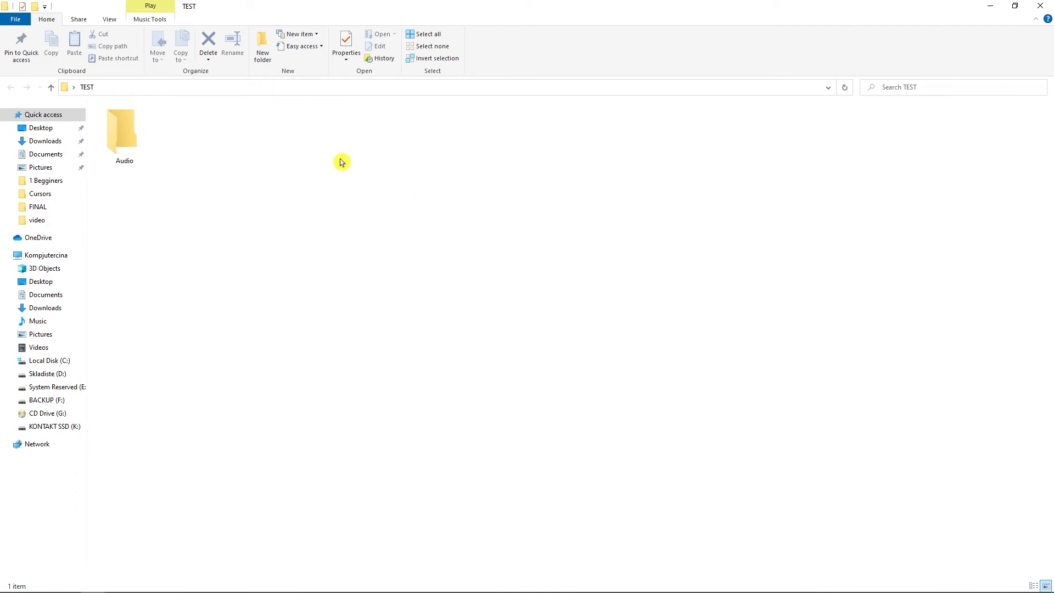
pyautogui.moveTo(270, 195)
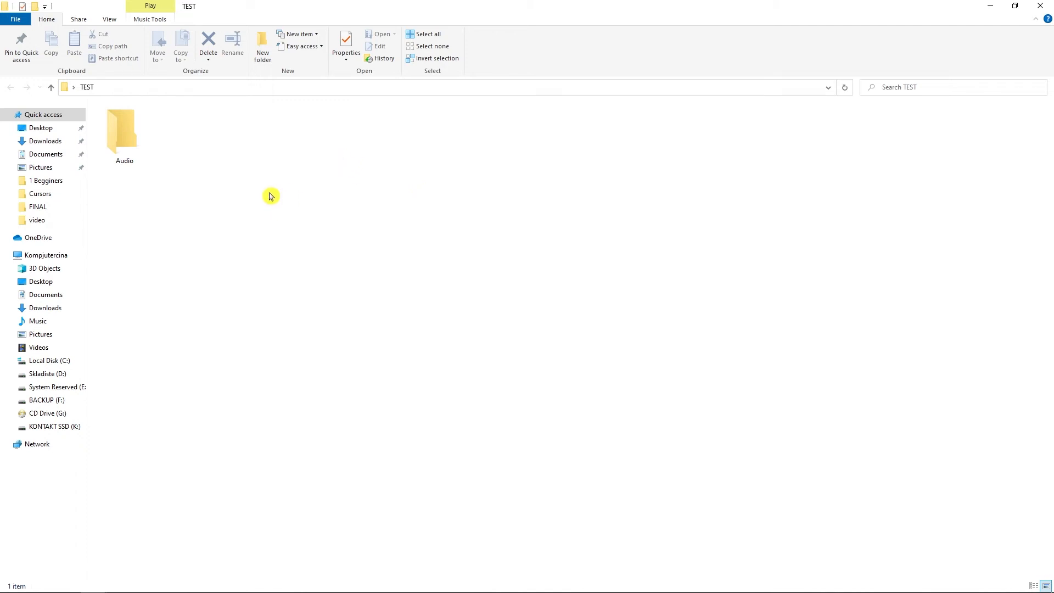
pyautogui.click(124, 131)
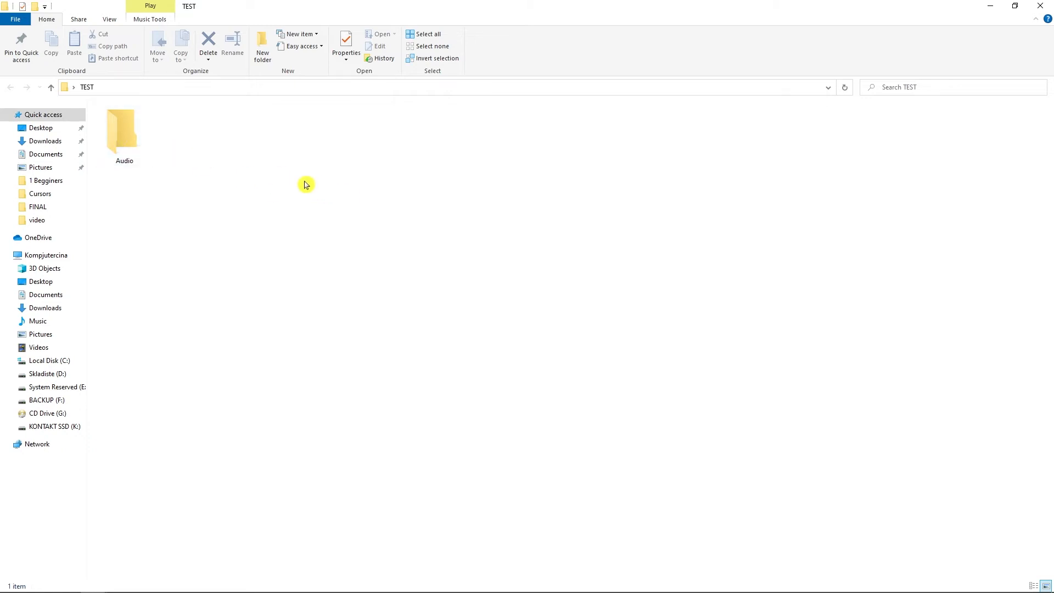
pyautogui.moveTo(234, 179)
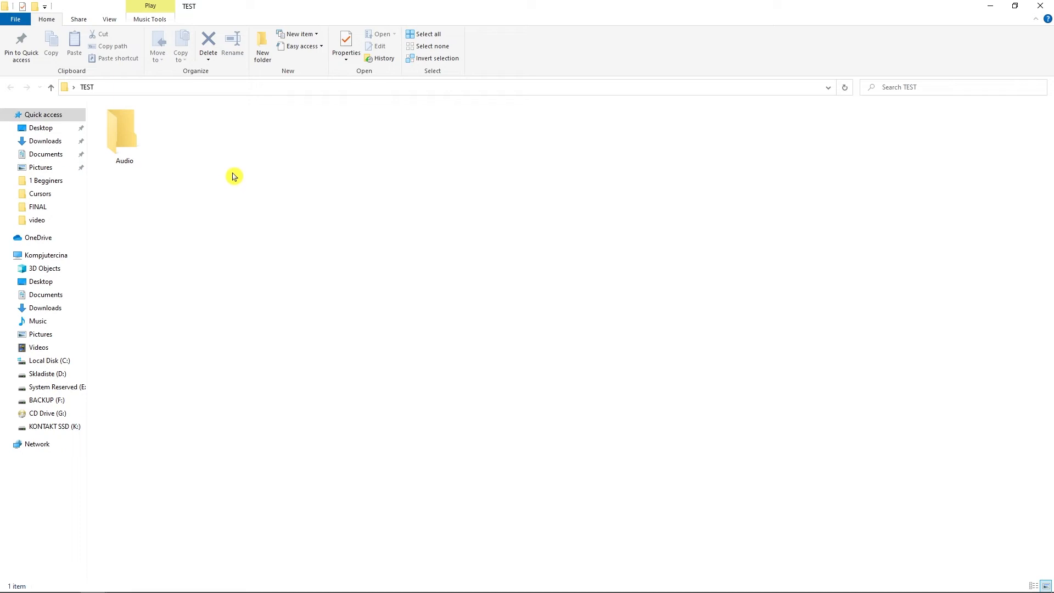
pyautogui.moveTo(196, 184)
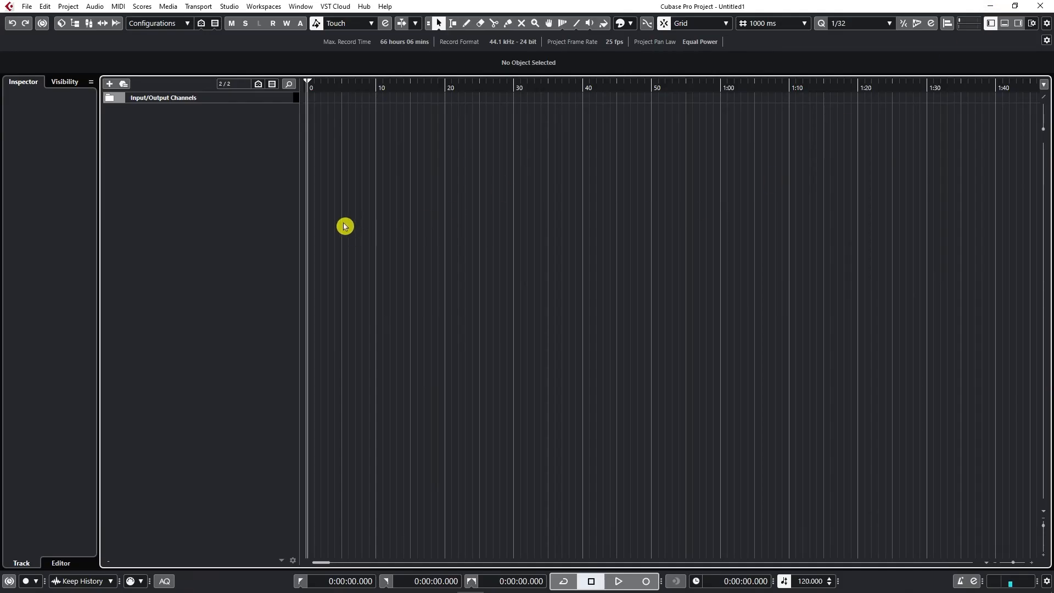
pyautogui.moveTo(435, 157)
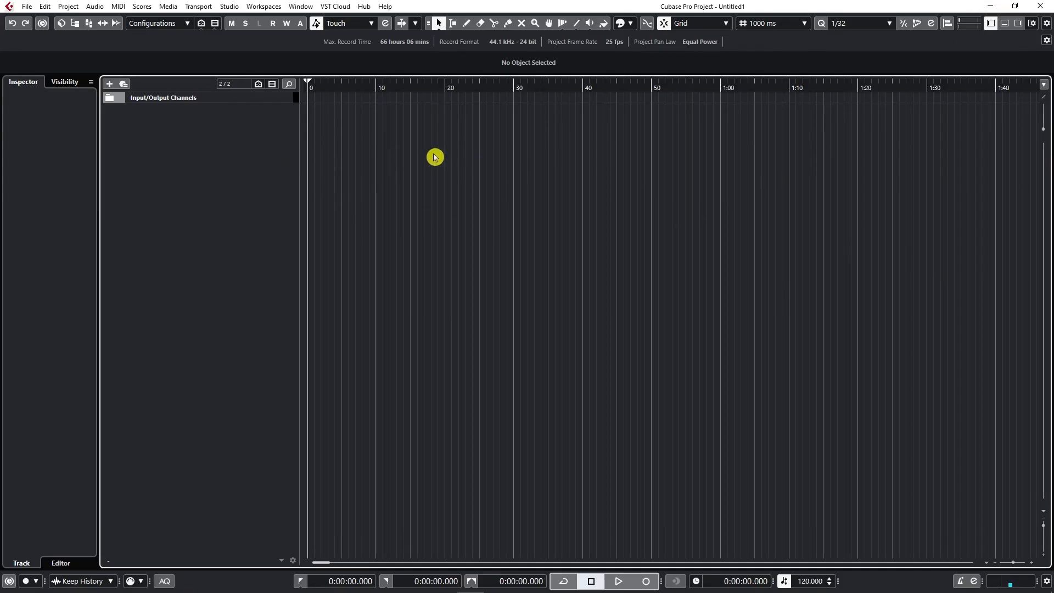
pyautogui.moveTo(309, 150)
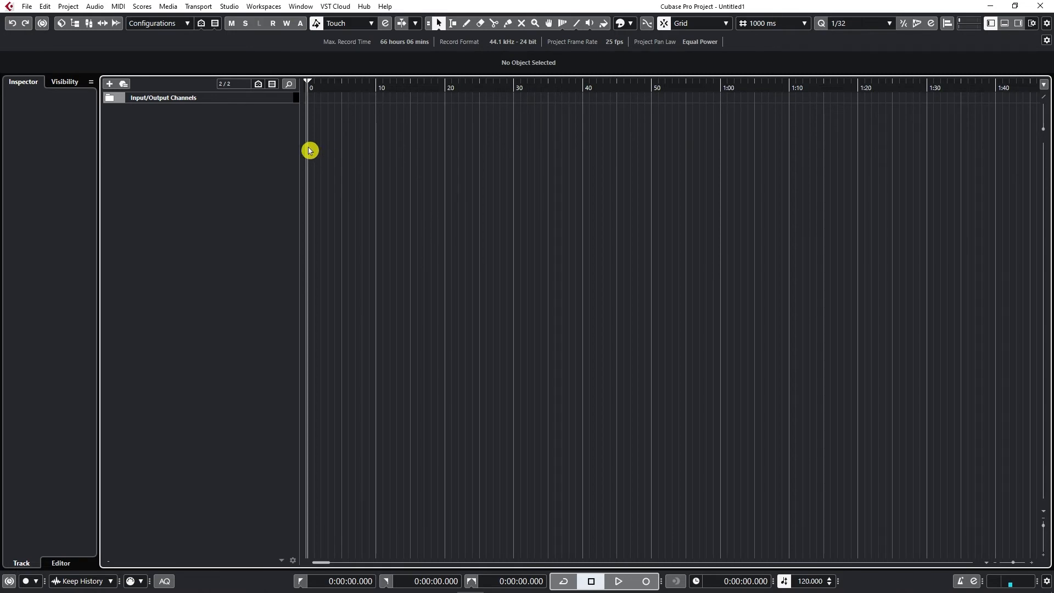
pyautogui.moveTo(76, 58)
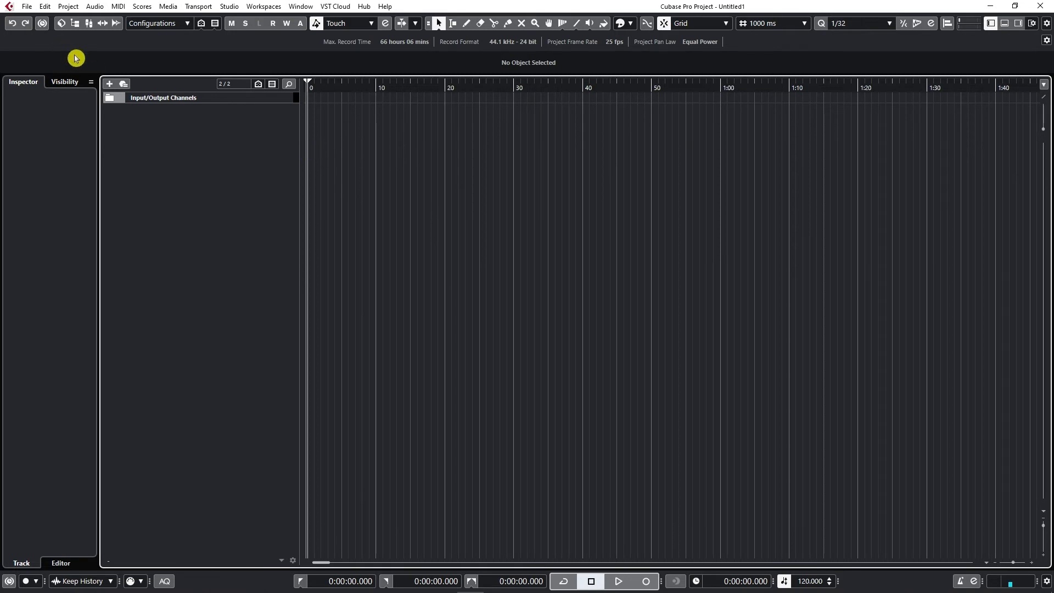
# Show the File menu for the untitled project
pyautogui.click(26, 6)
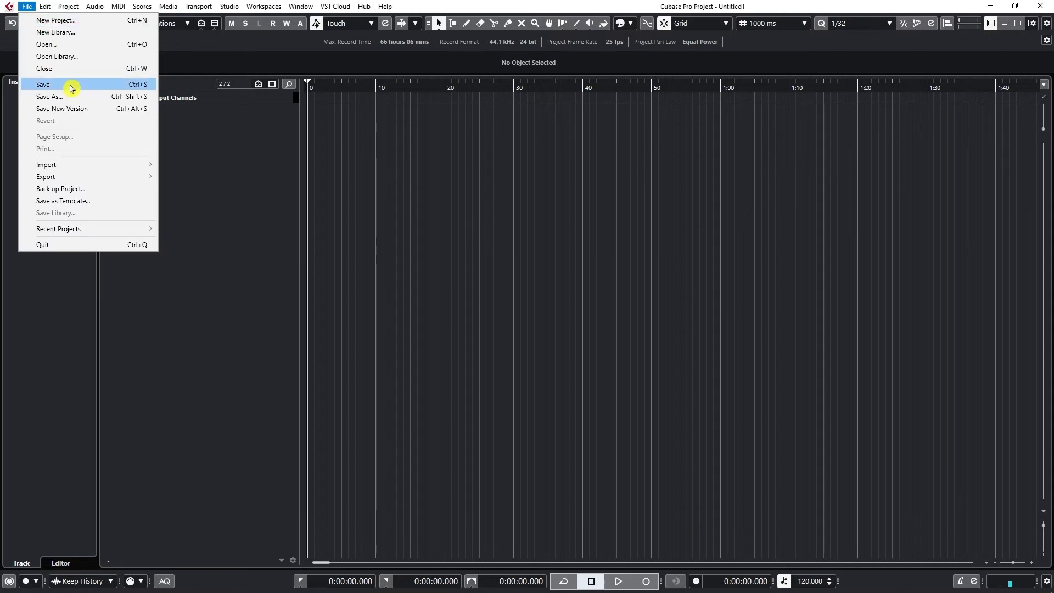
# Save the project as 'test' in the Desktop\TEST folder
pyautogui.click(49, 97)
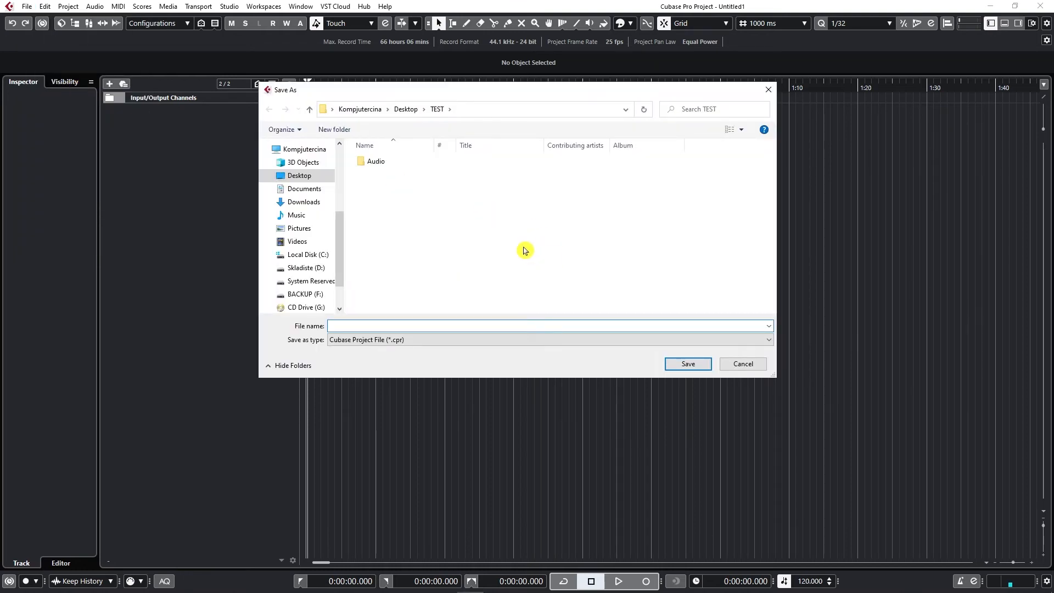
pyautogui.click(436, 326)
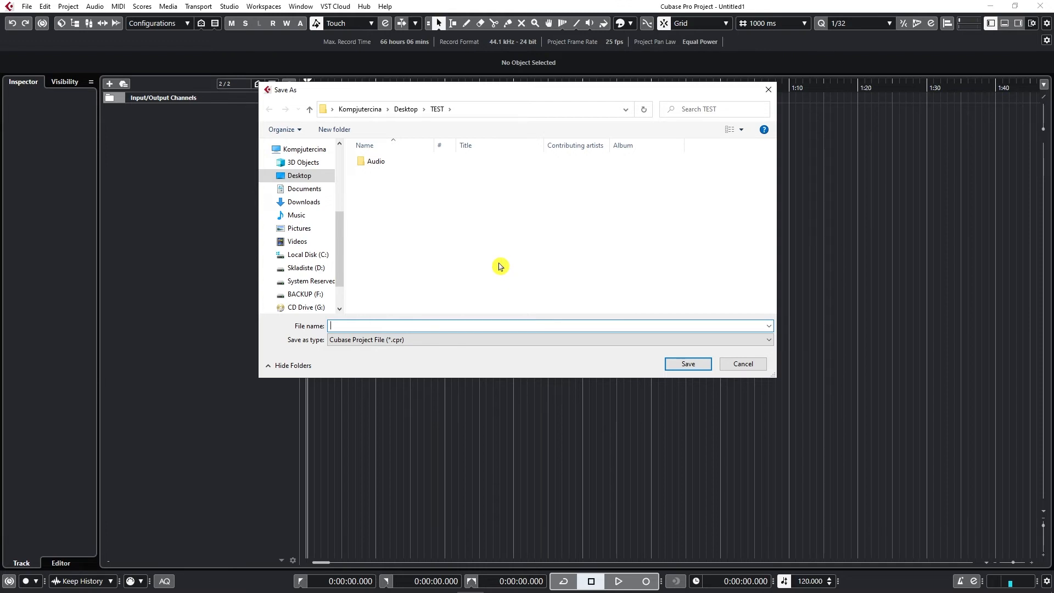
pyautogui.write('test')
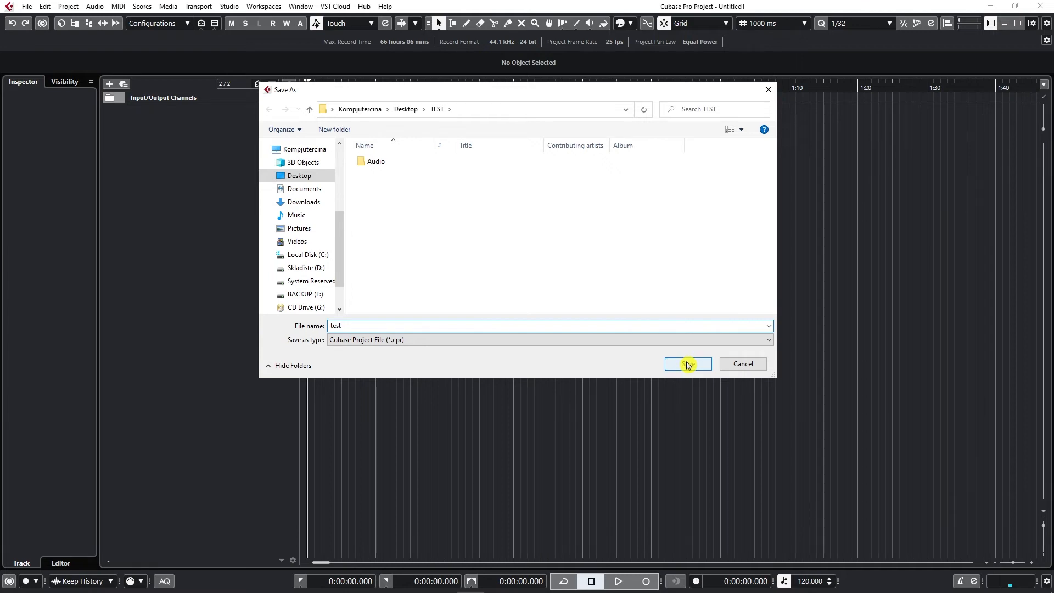
pyautogui.click(686, 364)
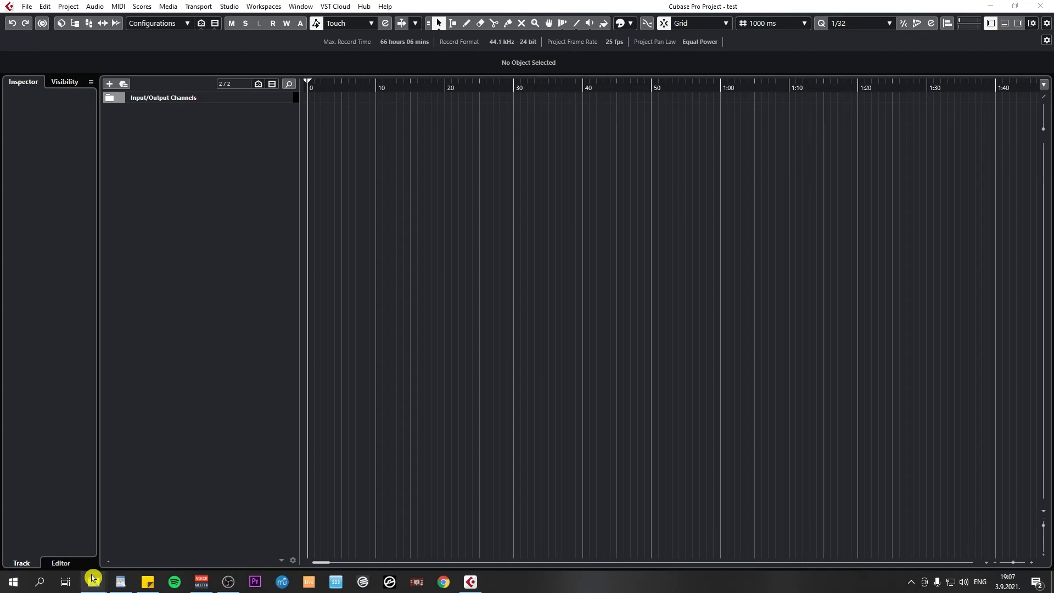
pyautogui.click(120, 582)
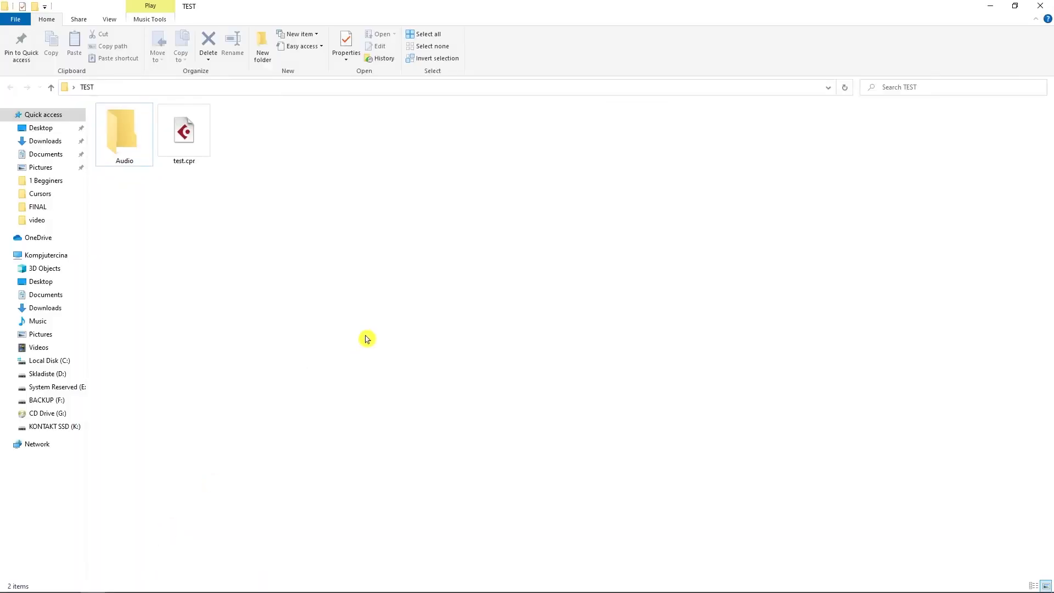
pyautogui.click(183, 130)
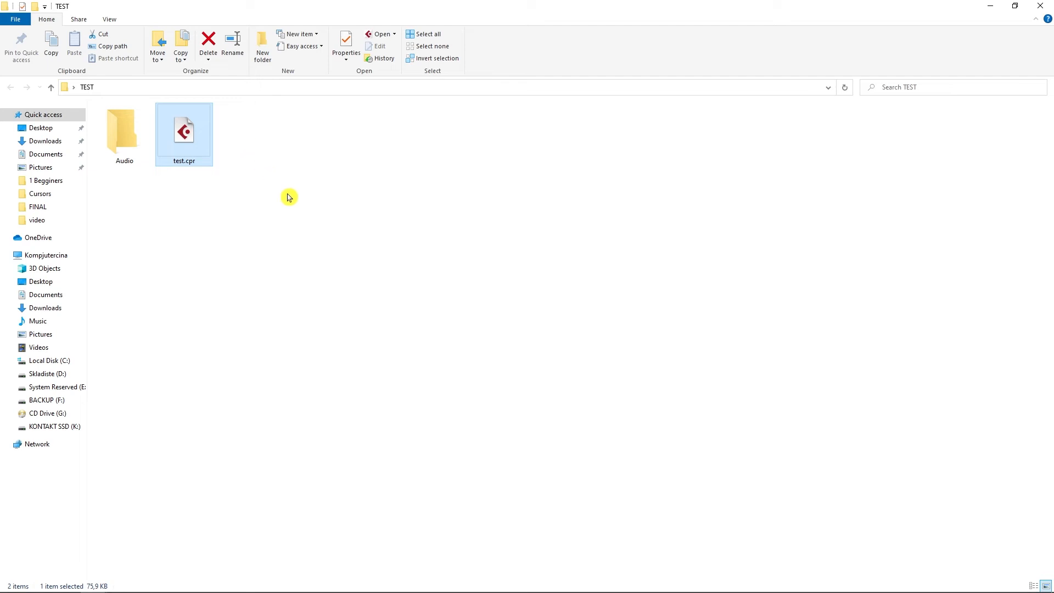
pyautogui.click(288, 207)
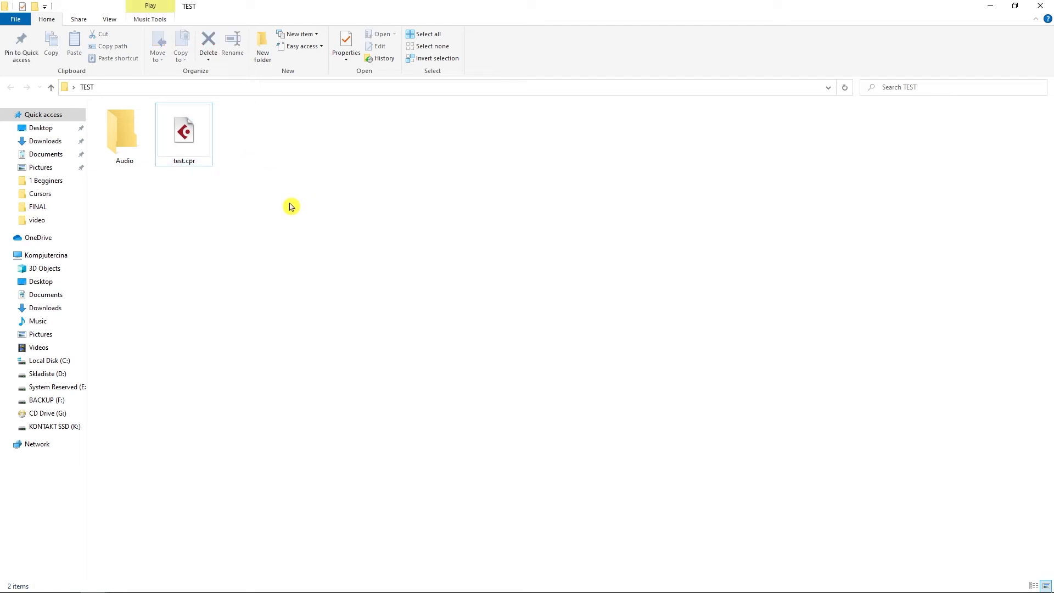
pyautogui.click(125, 134)
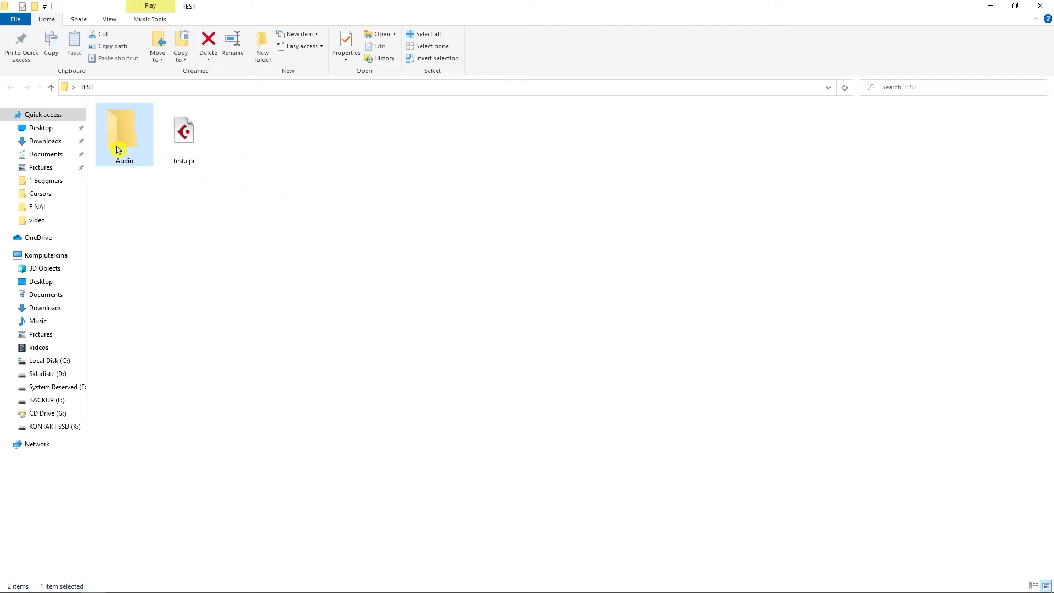
pyautogui.moveTo(190, 138)
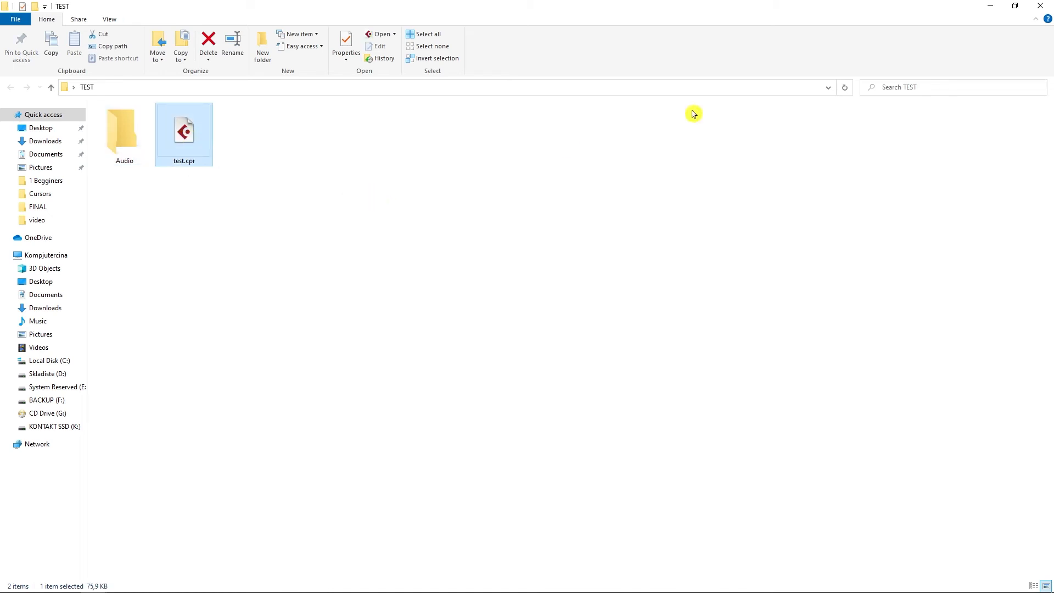
pyautogui.doubleClick(183, 128)
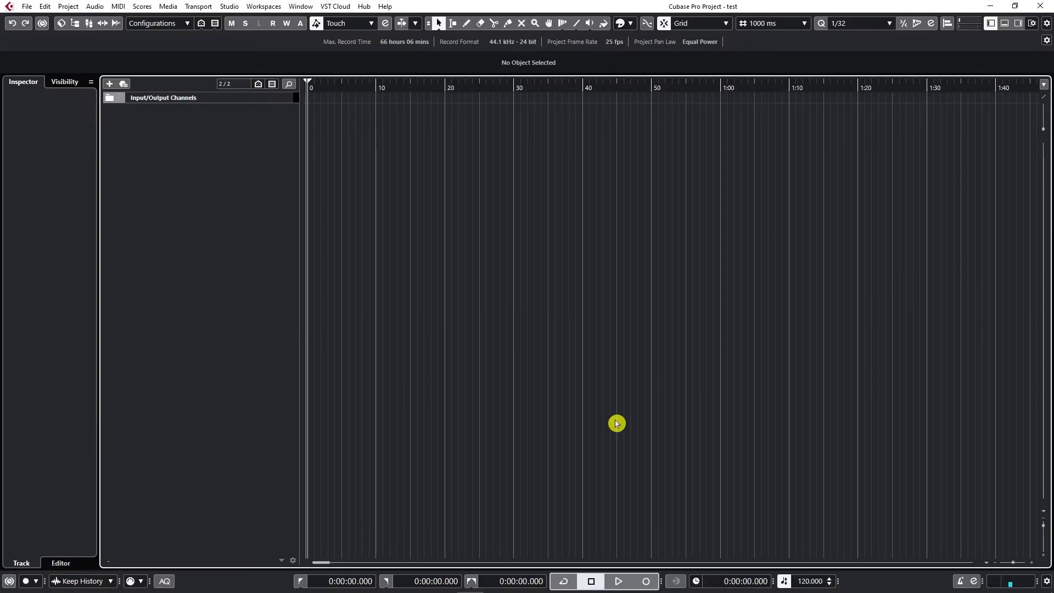
pyautogui.moveTo(232, 188)
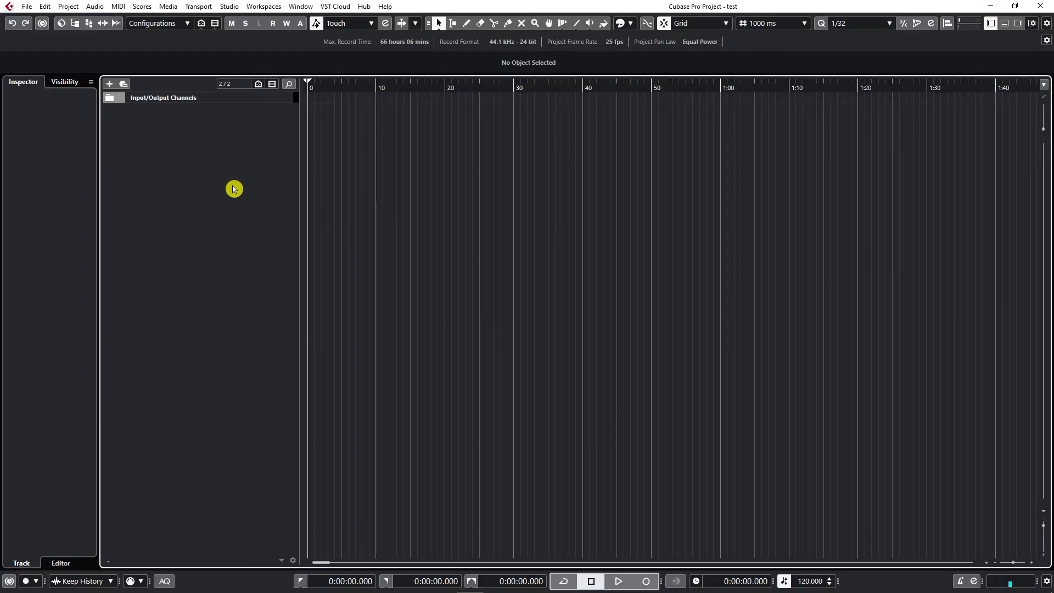
pyautogui.moveTo(132, 114)
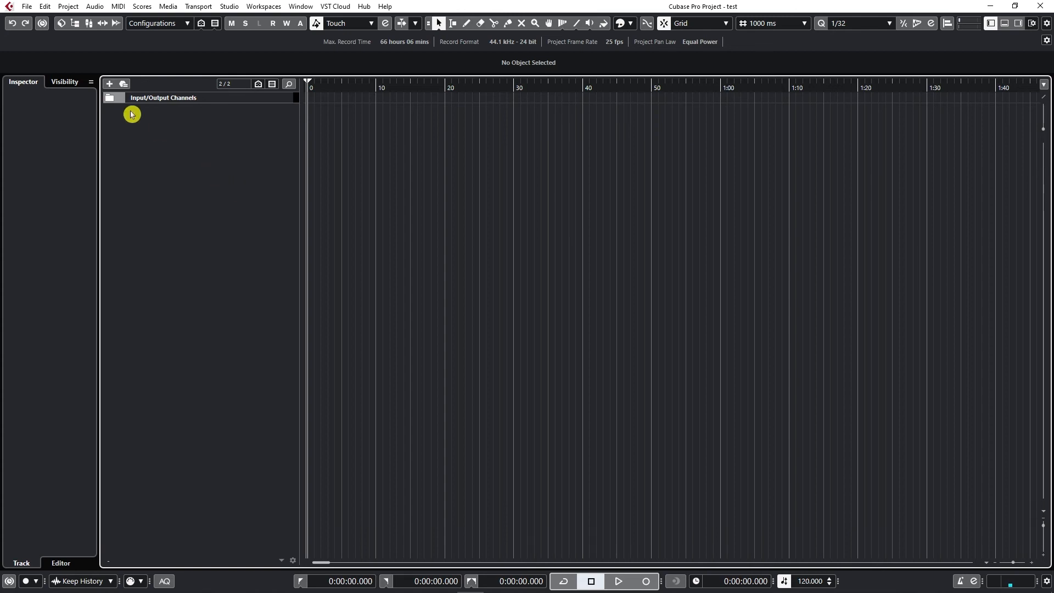
# Show the File menu for the saved test project
pyautogui.click(26, 7)
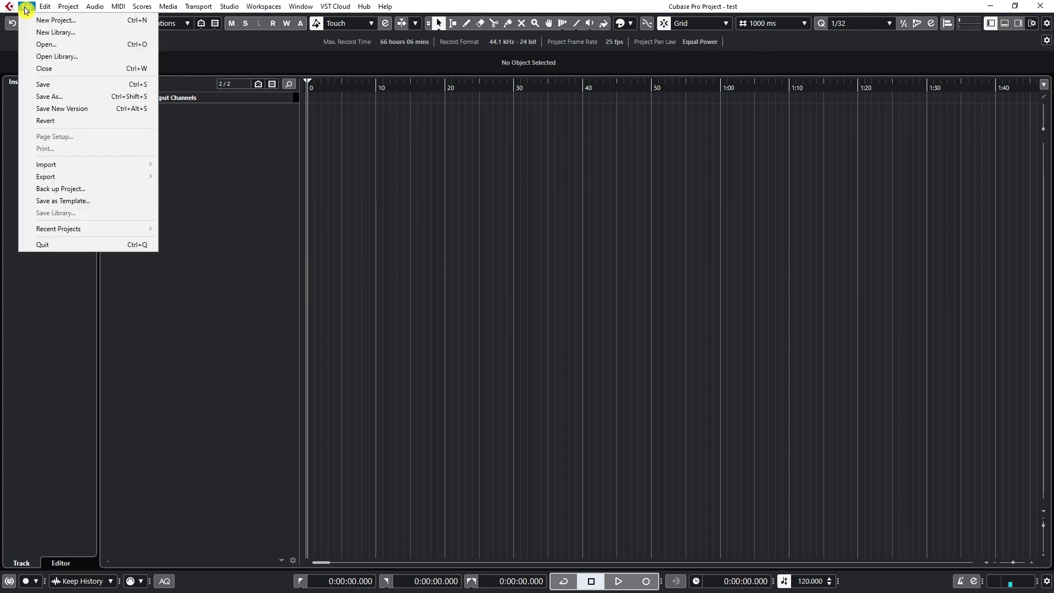
pyautogui.moveTo(54, 97)
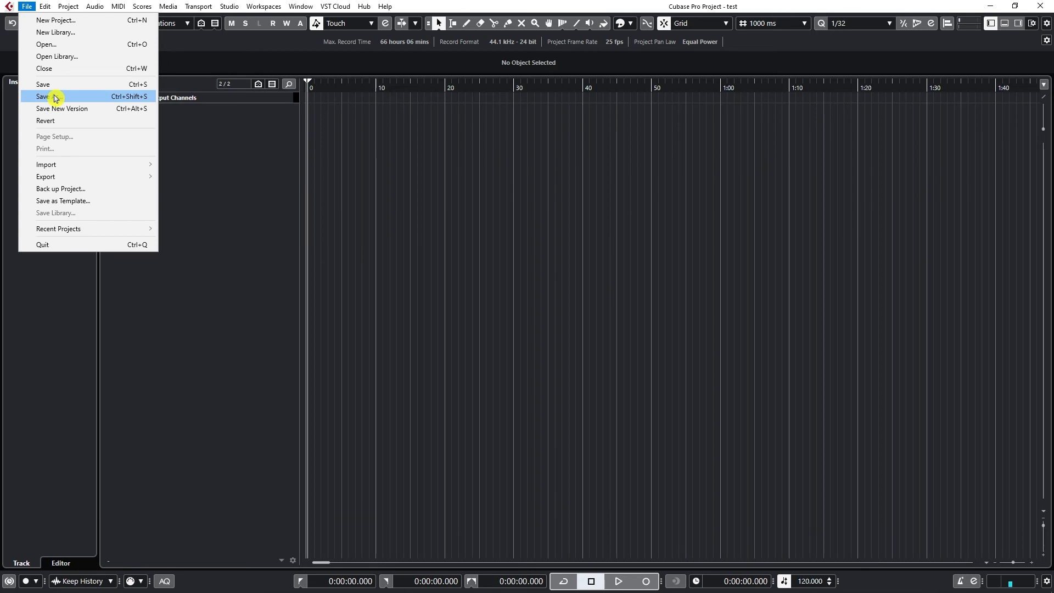
pyautogui.click(43, 97)
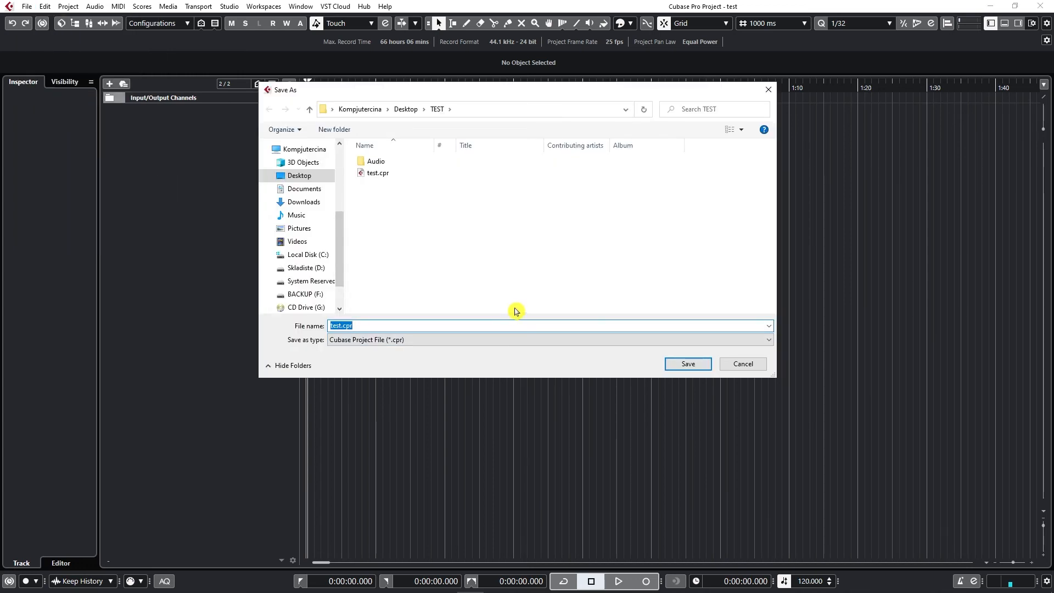
pyautogui.moveTo(517, 316)
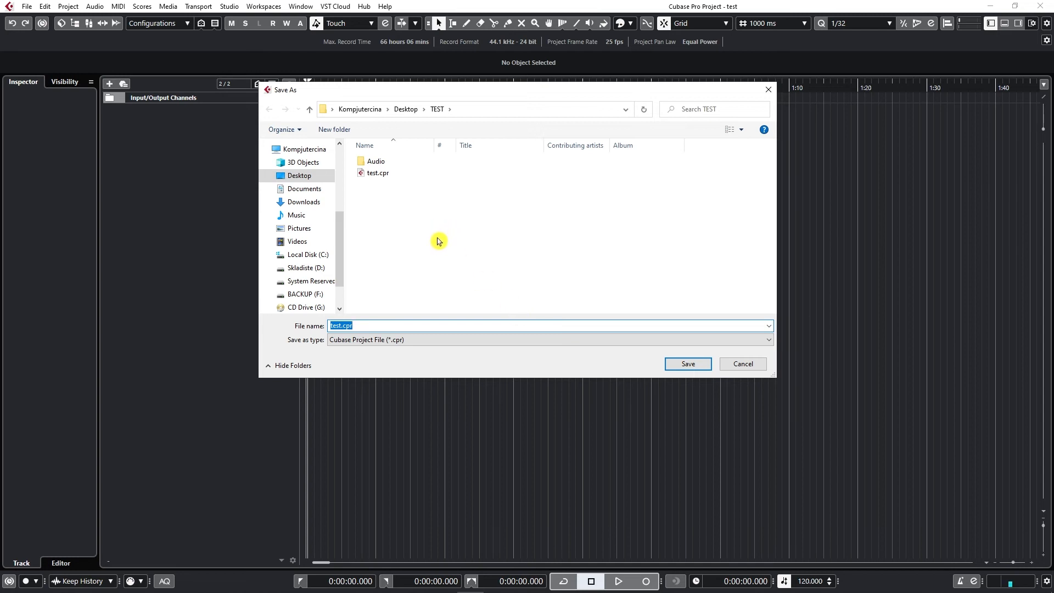
pyautogui.click(378, 172)
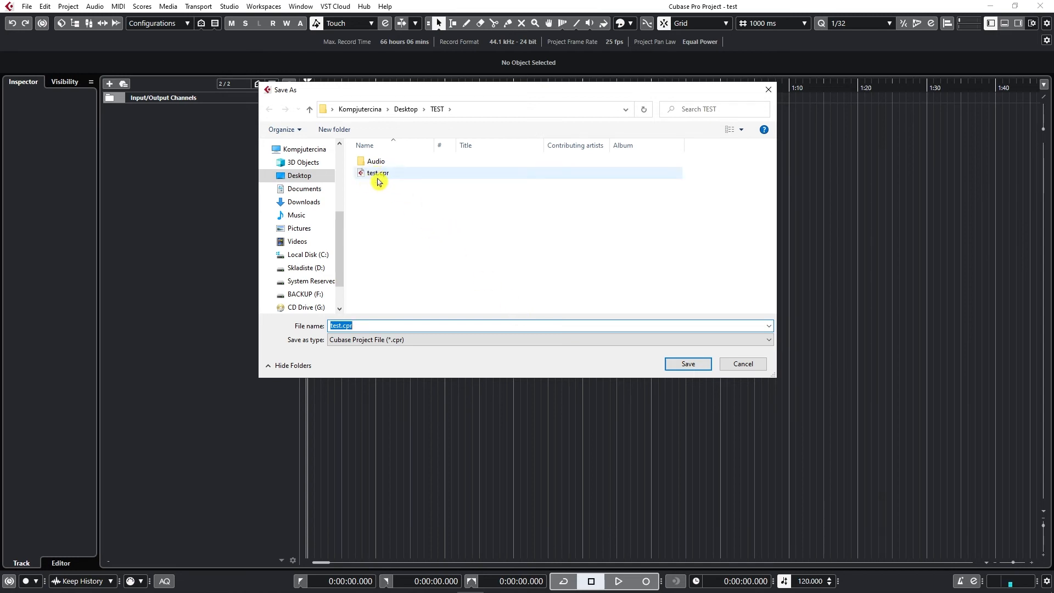
pyautogui.moveTo(377, 173)
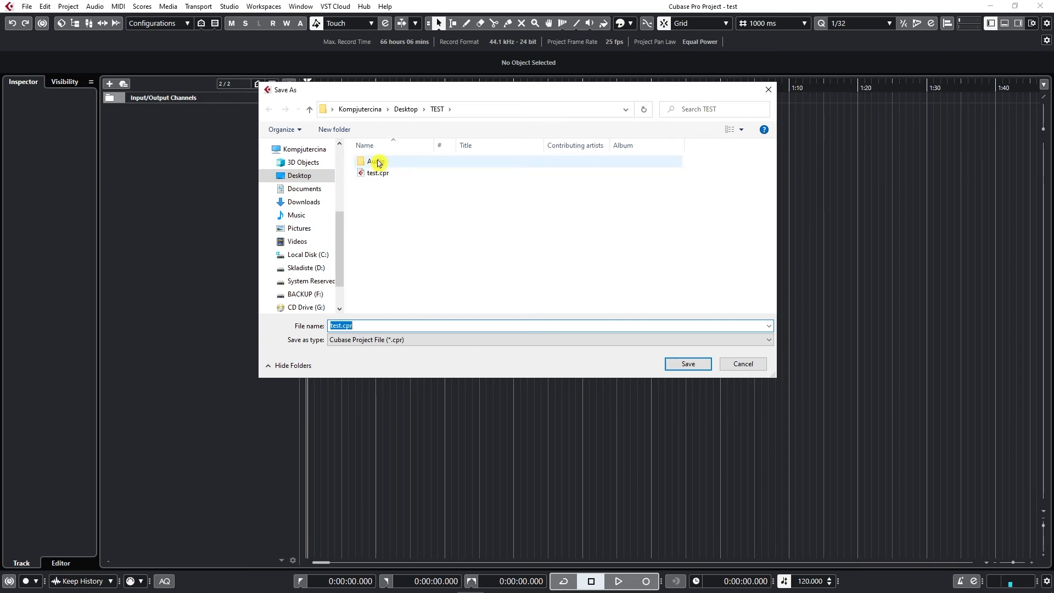
pyautogui.moveTo(377, 162)
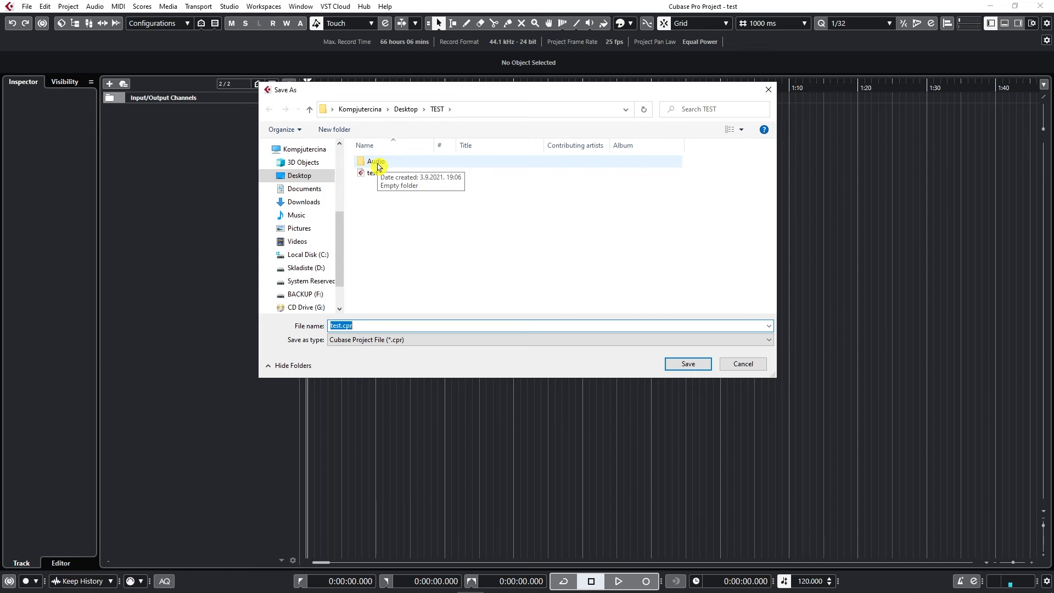
pyautogui.moveTo(431, 316)
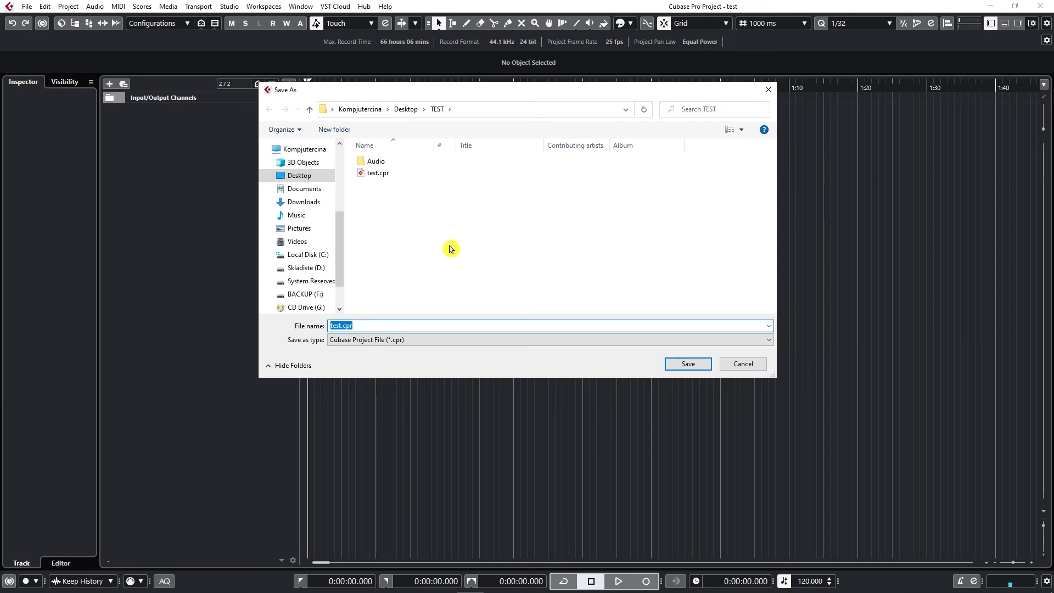
pyautogui.moveTo(634, 270)
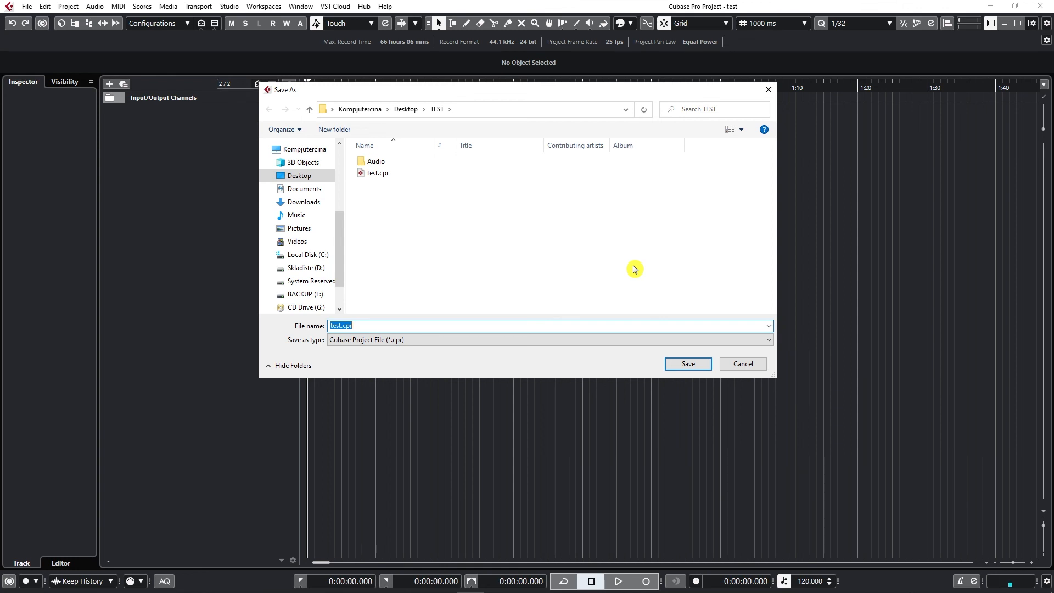
pyautogui.moveTo(619, 285)
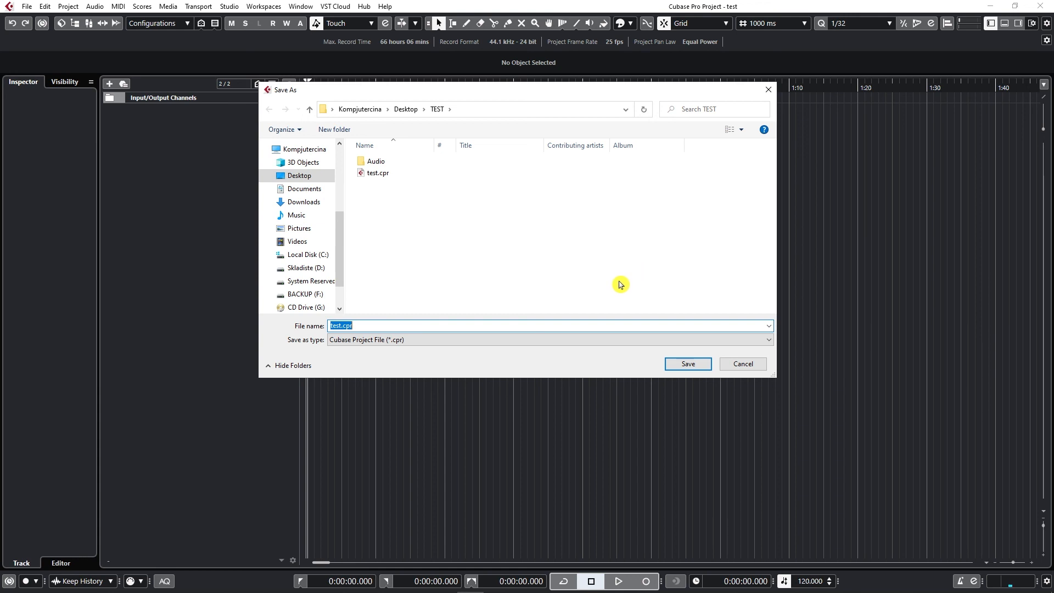
pyautogui.moveTo(563, 313)
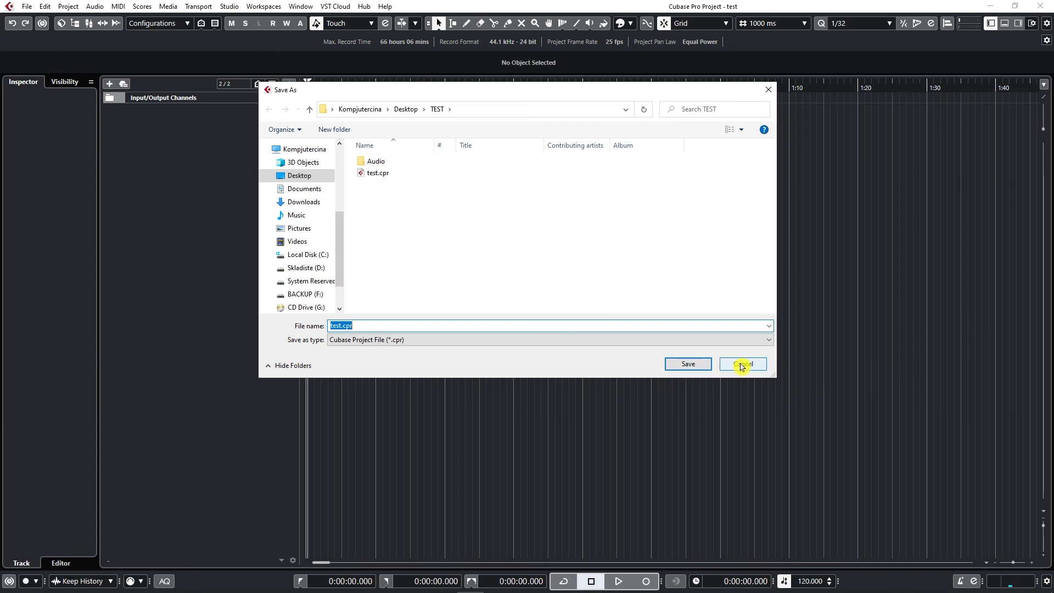
pyautogui.click(742, 363)
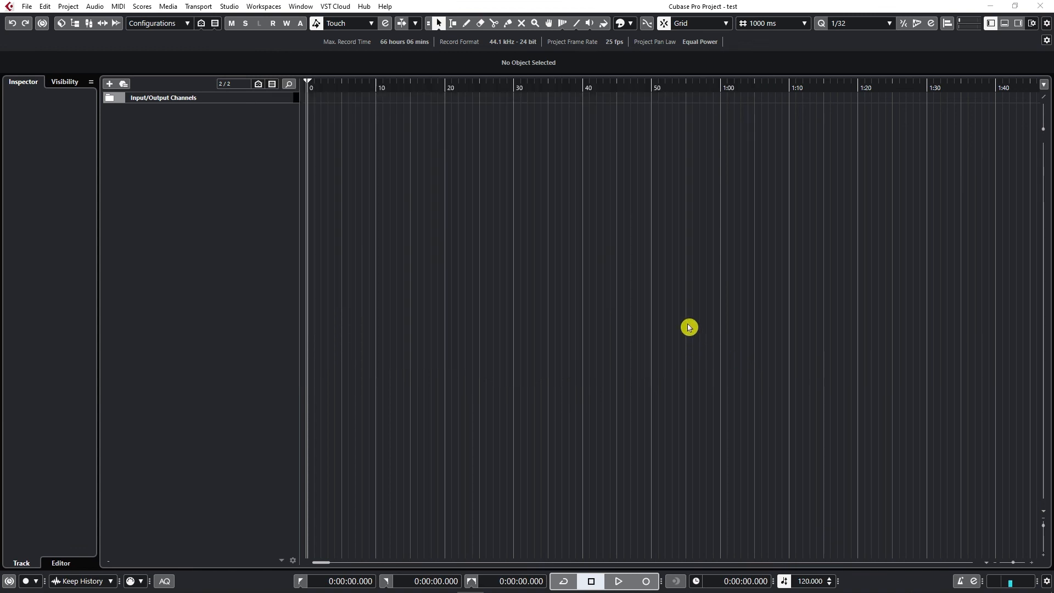